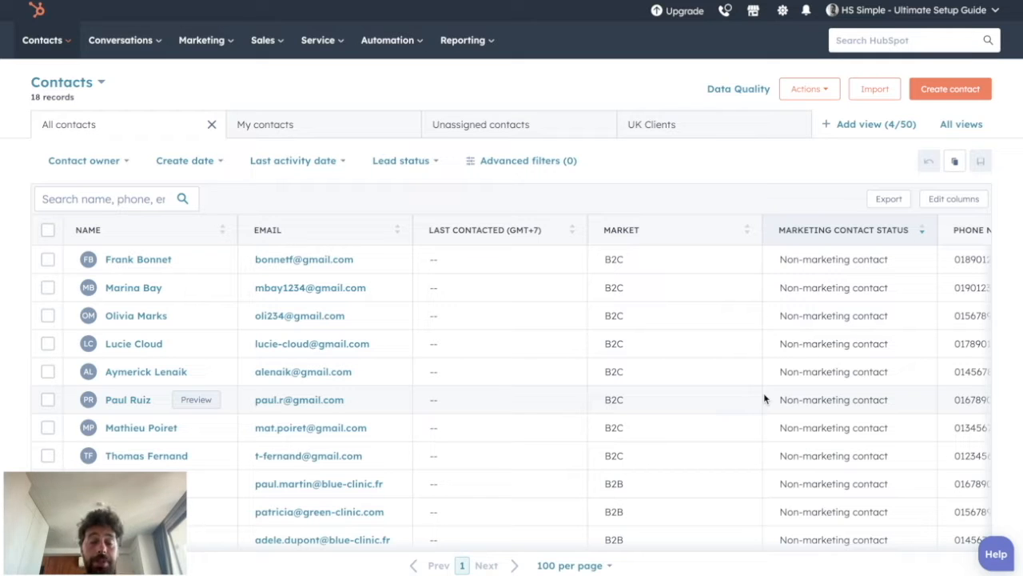
mouse_move(184, 315)
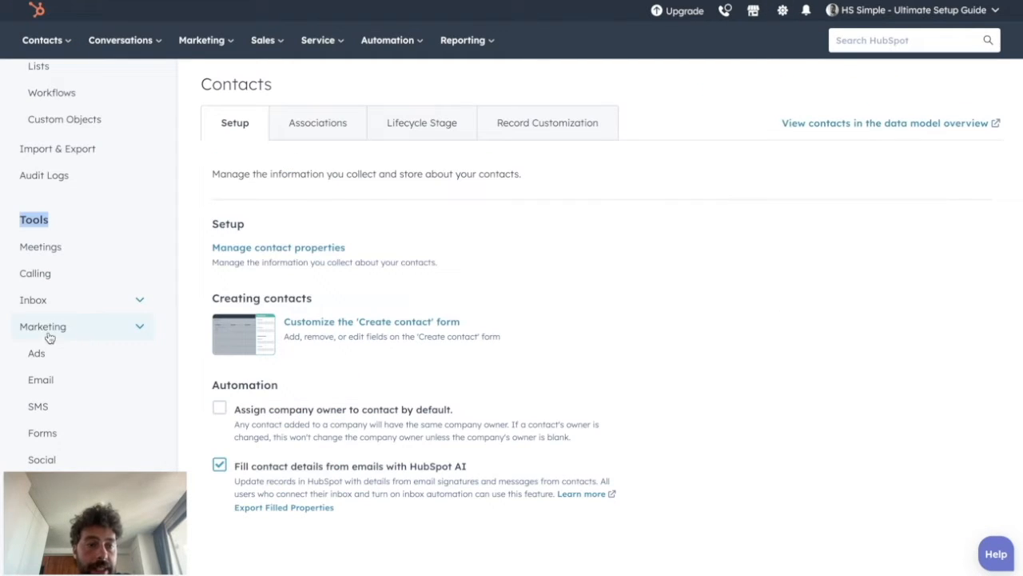
Step: Go to the Email settings page from the left sidebar of HubSpot settings
left_click(40, 381)
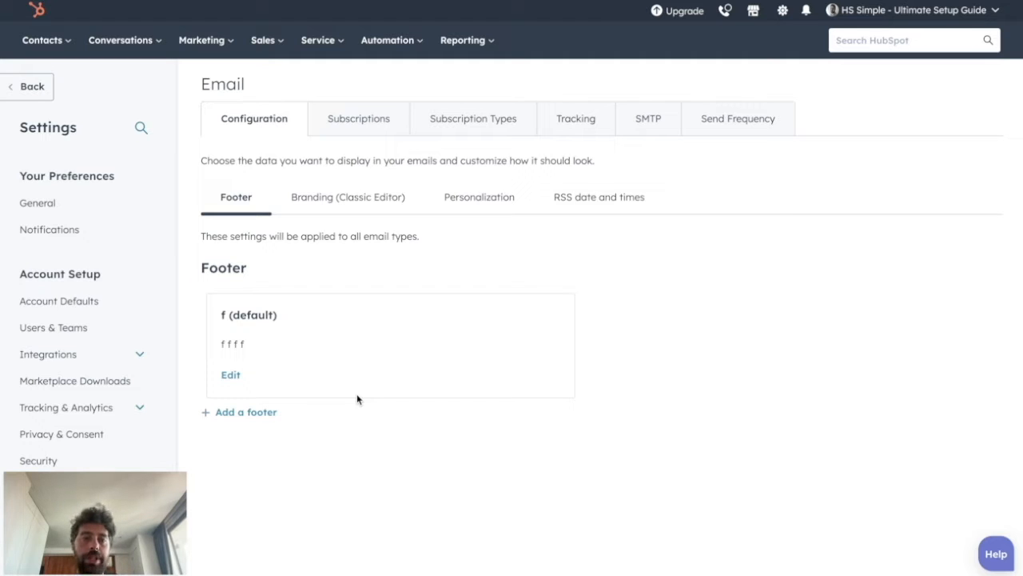
mouse_move(214, 316)
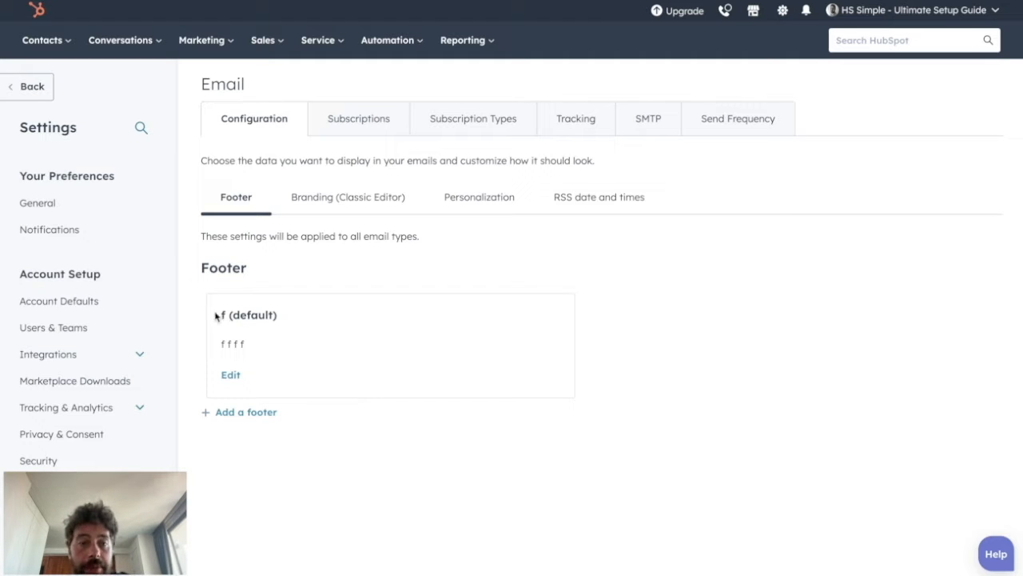
Step: Edit the default footer's office address, save it, and confirm applying it to all emails
left_click(230, 374)
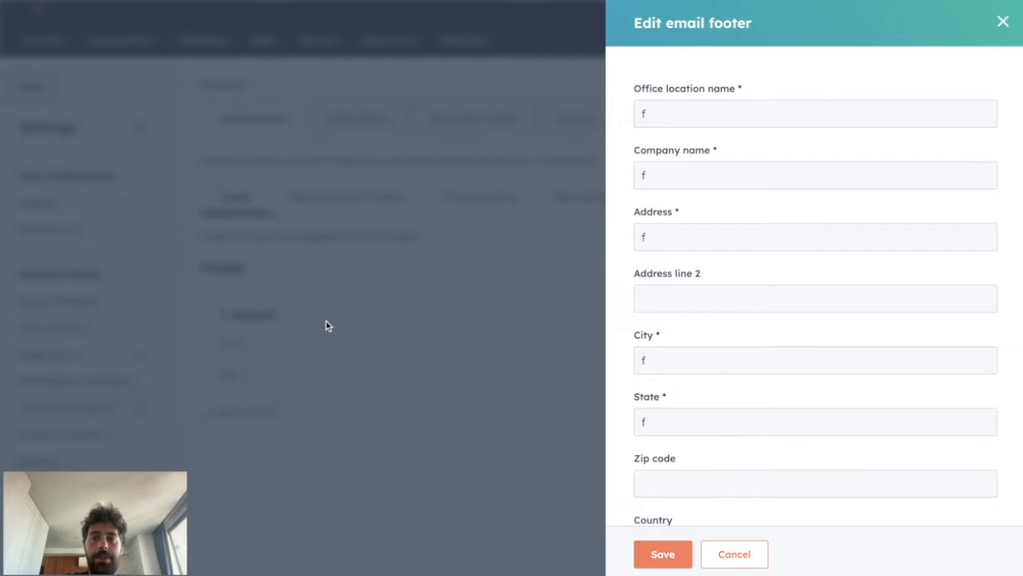
left_click(816, 112)
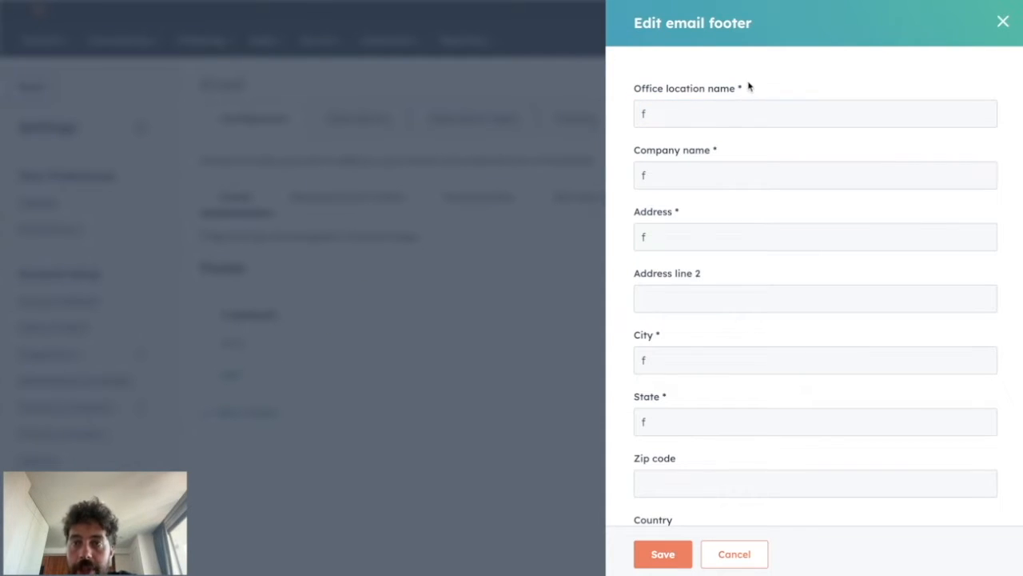
left_click(816, 112)
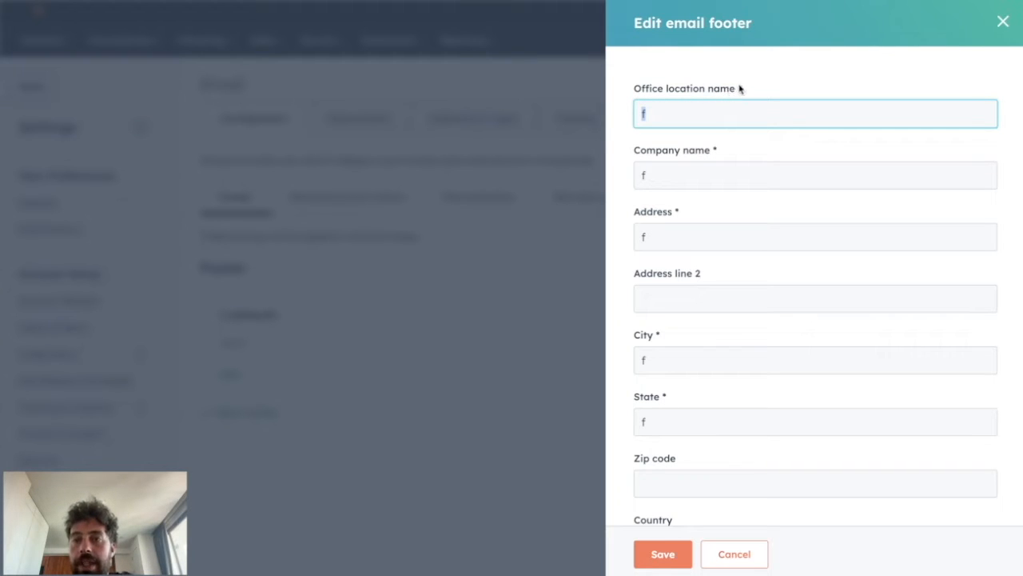
scroll("down", 3)
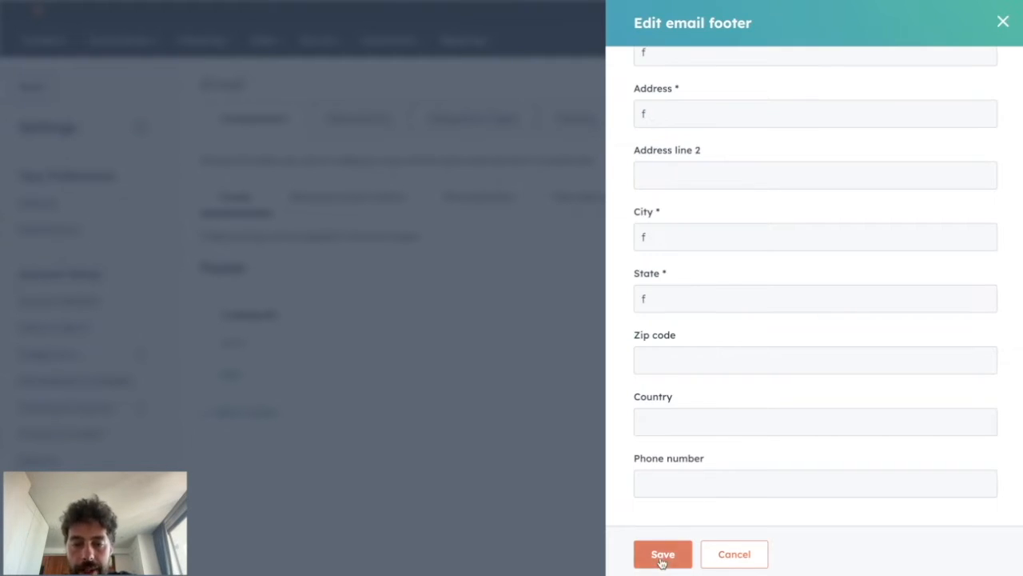
left_click(662, 553)
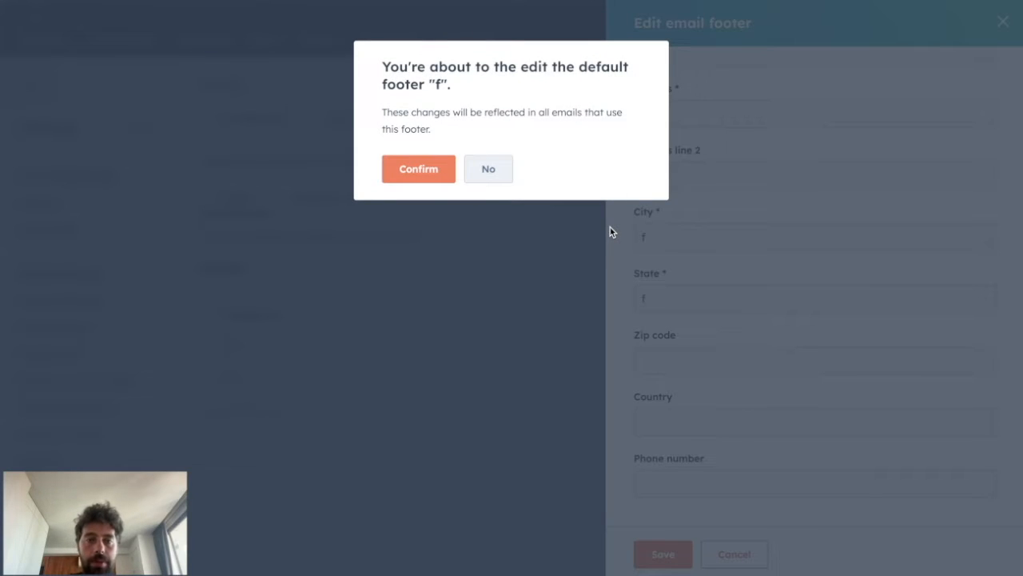
left_click(419, 169)
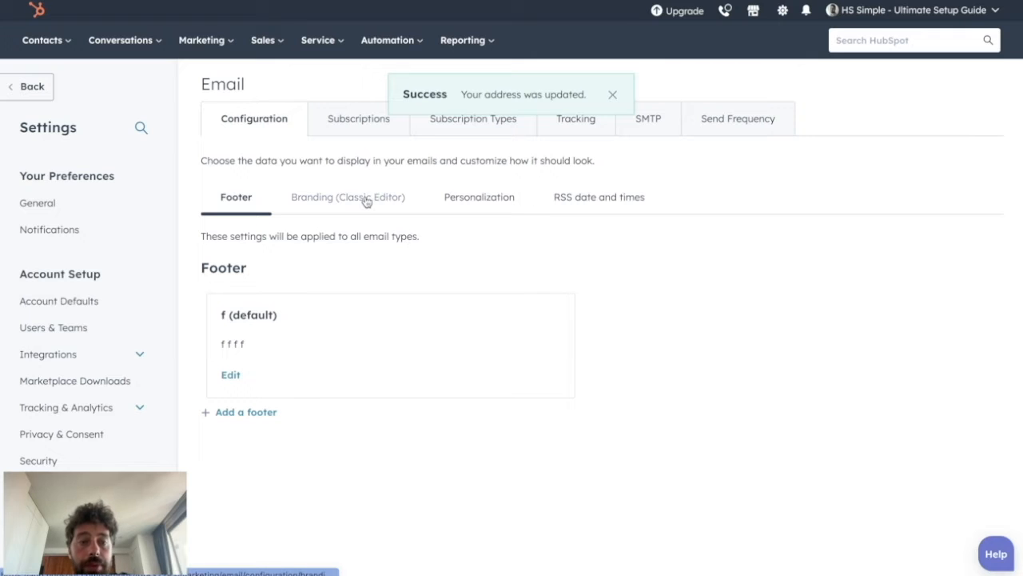
Step: View the Branding (Classic Editor) defaults for email size, font and colour
left_click(349, 197)
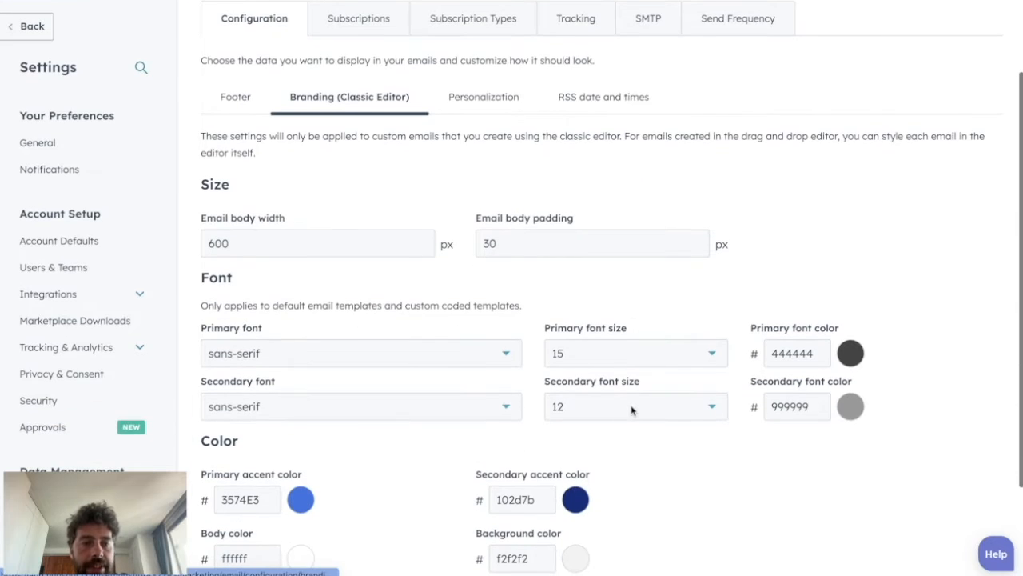
scroll("down", 3)
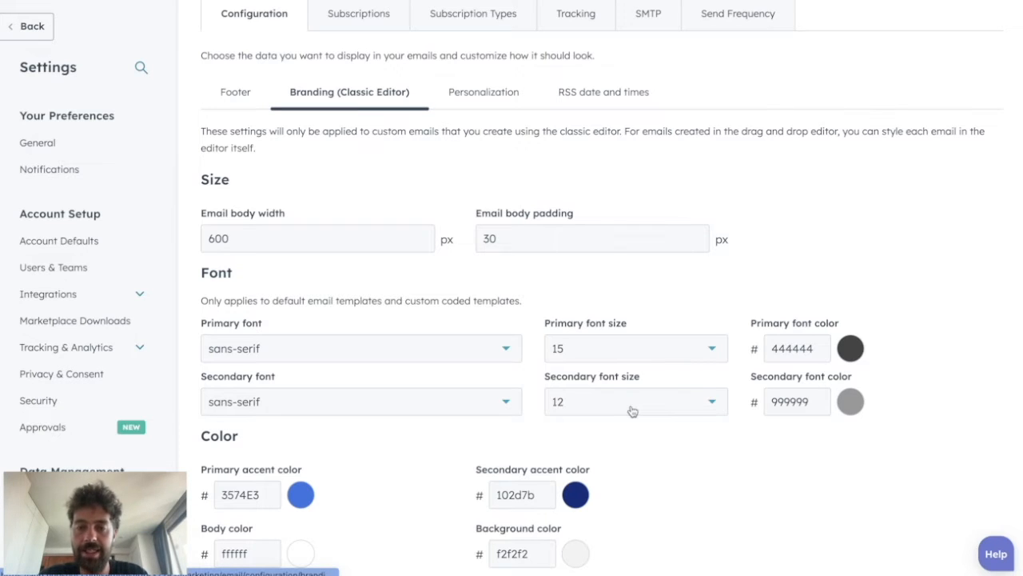
scroll("down", 3)
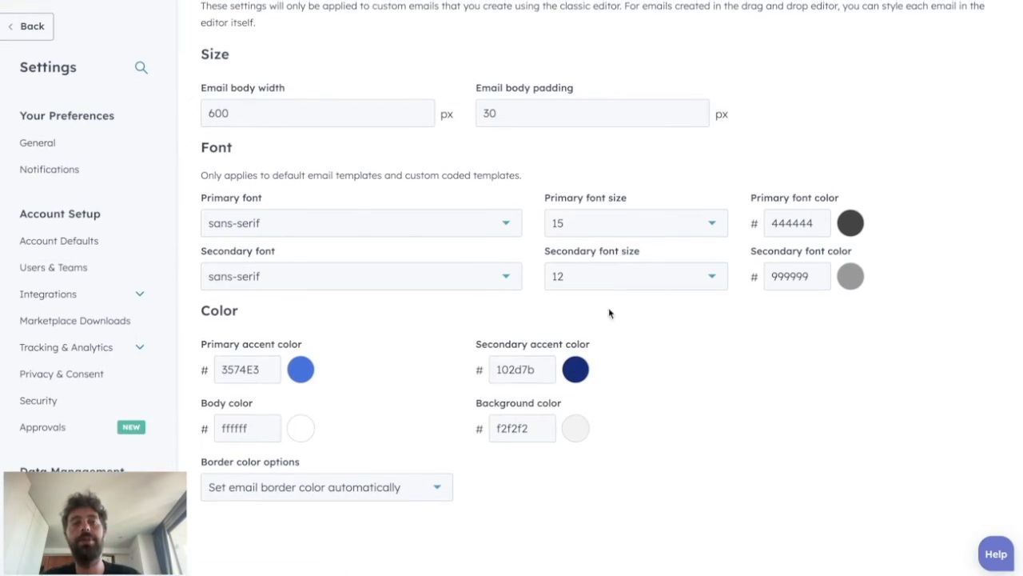
mouse_move(662, 320)
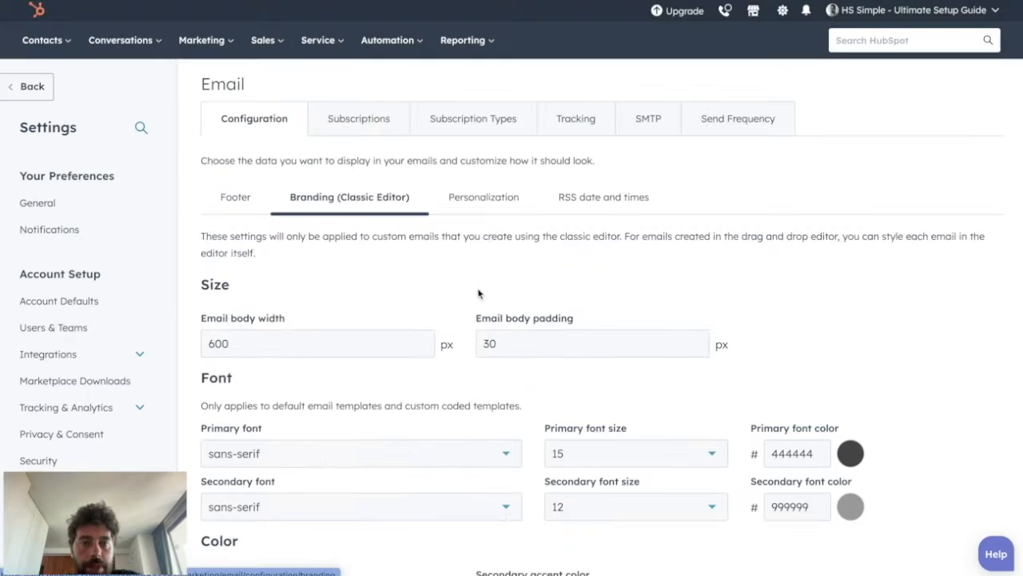
Step: Show the Personalization defaults for contact and company properties
left_click(482, 197)
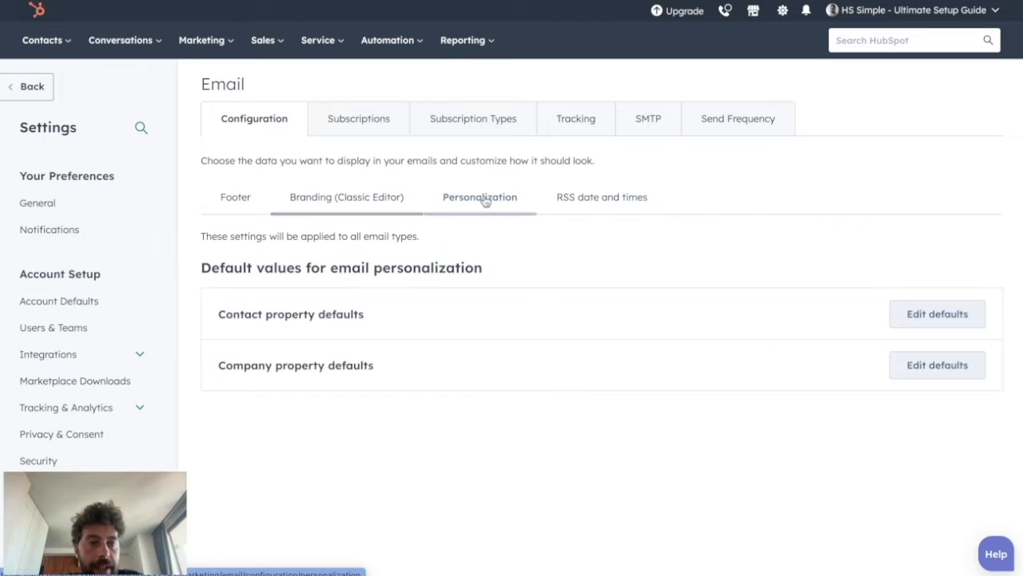
left_click(480, 196)
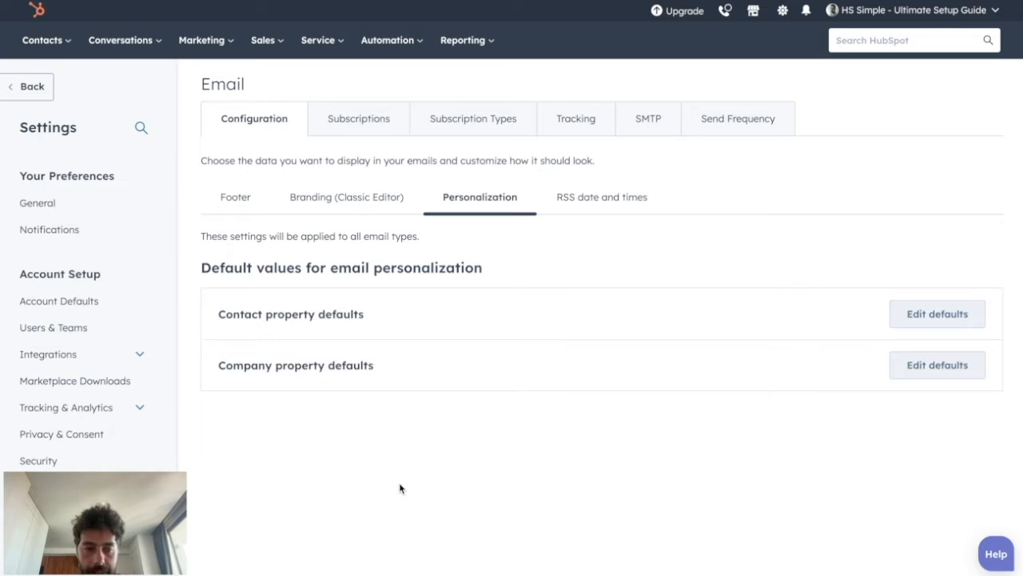
Step: Set 'friend' as the default value for the First name contact property and save
left_click(937, 312)
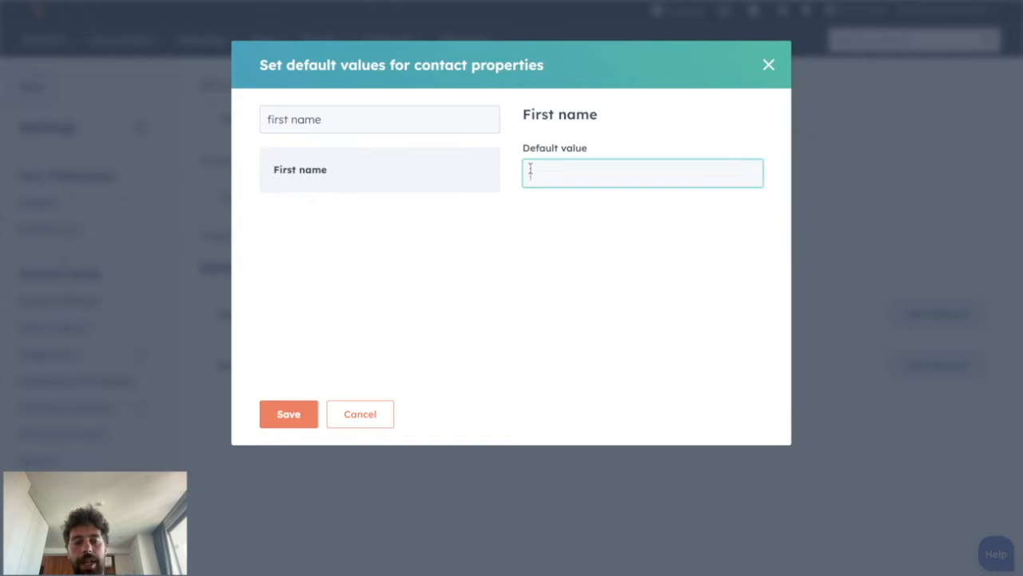
type("friend")
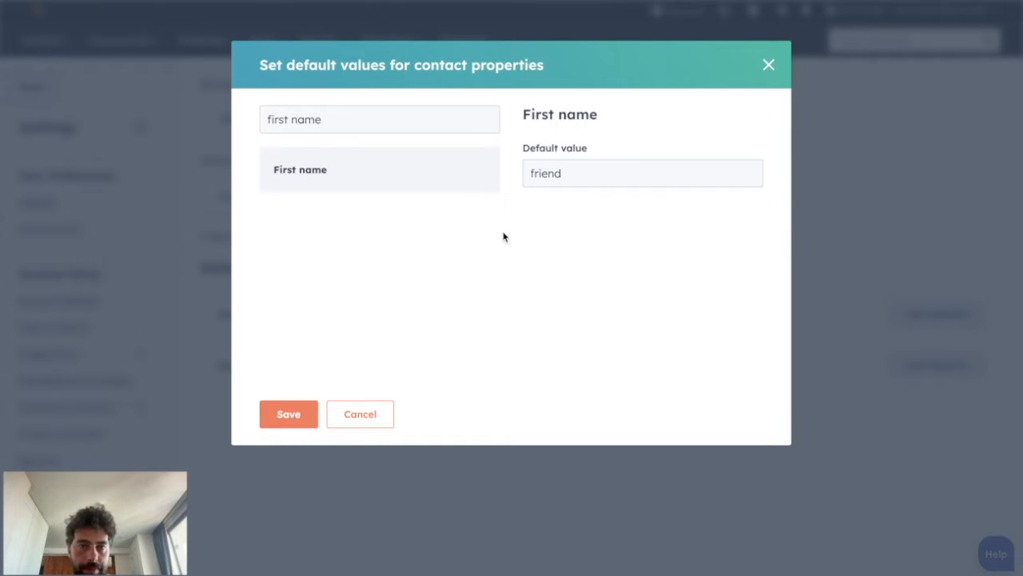
mouse_move(327, 340)
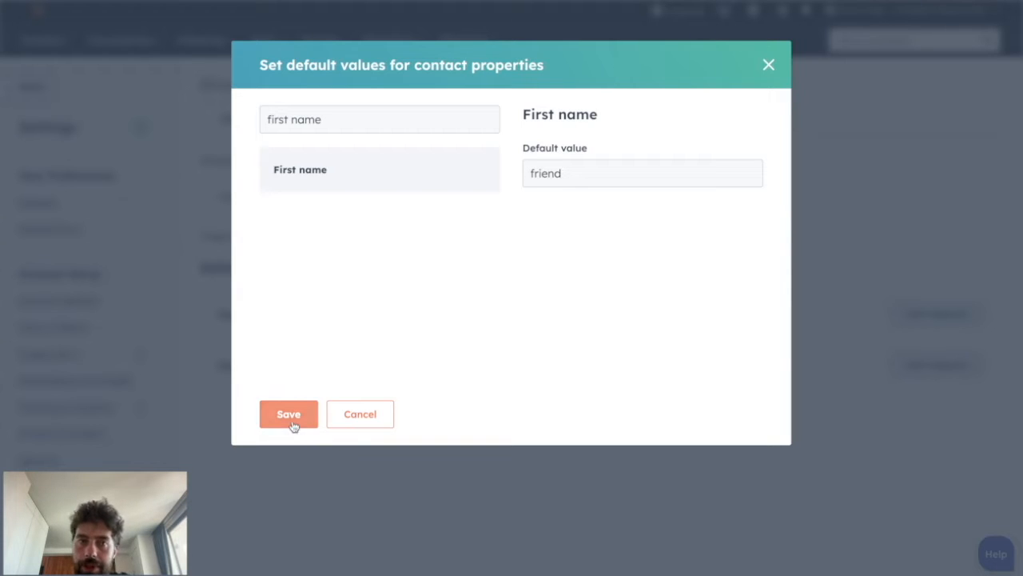
mouse_move(496, 198)
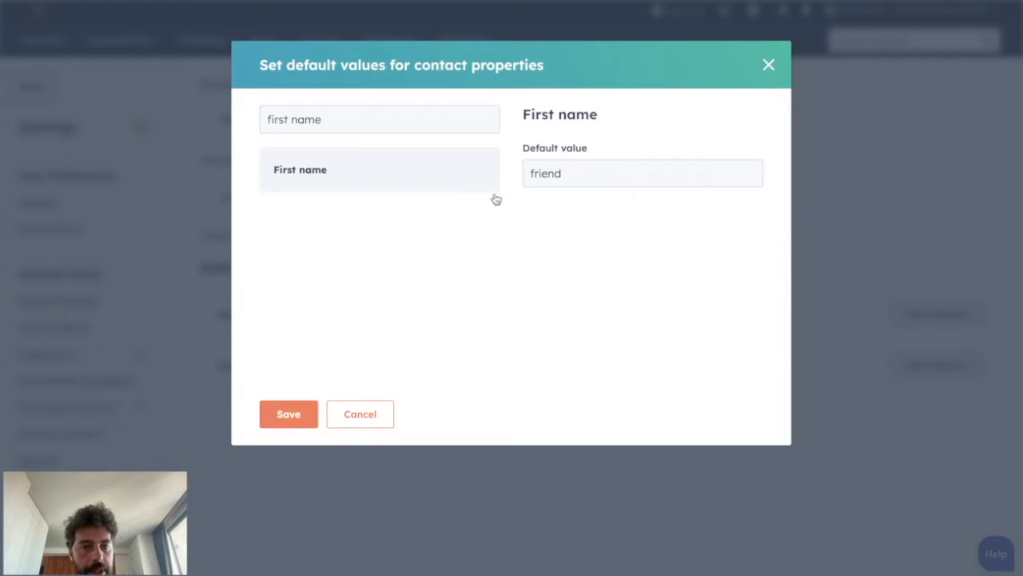
left_click(288, 412)
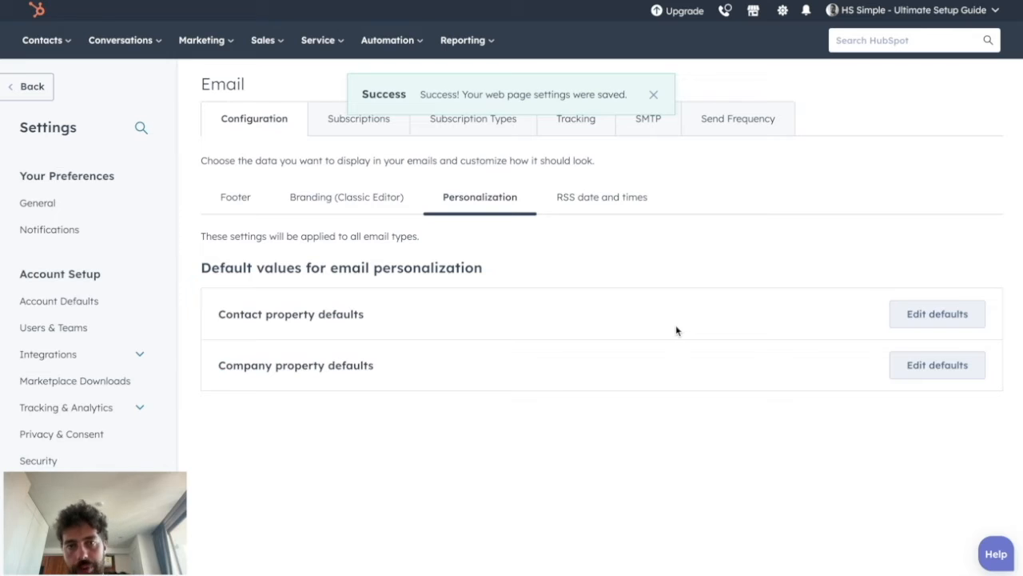
Step: Show the RSS date and times settings with date language and feed date format
left_click(654, 94)
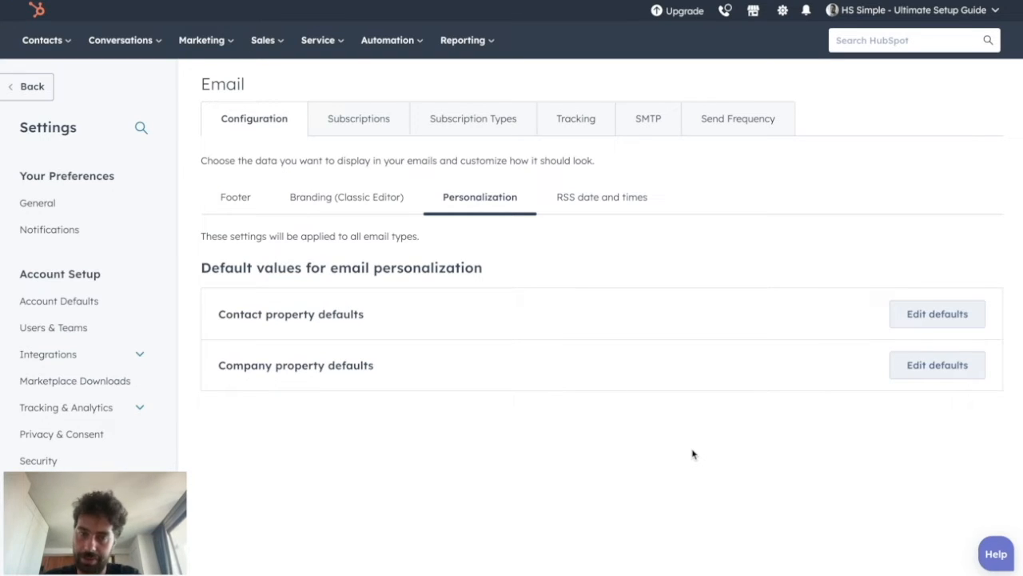
mouse_move(637, 440)
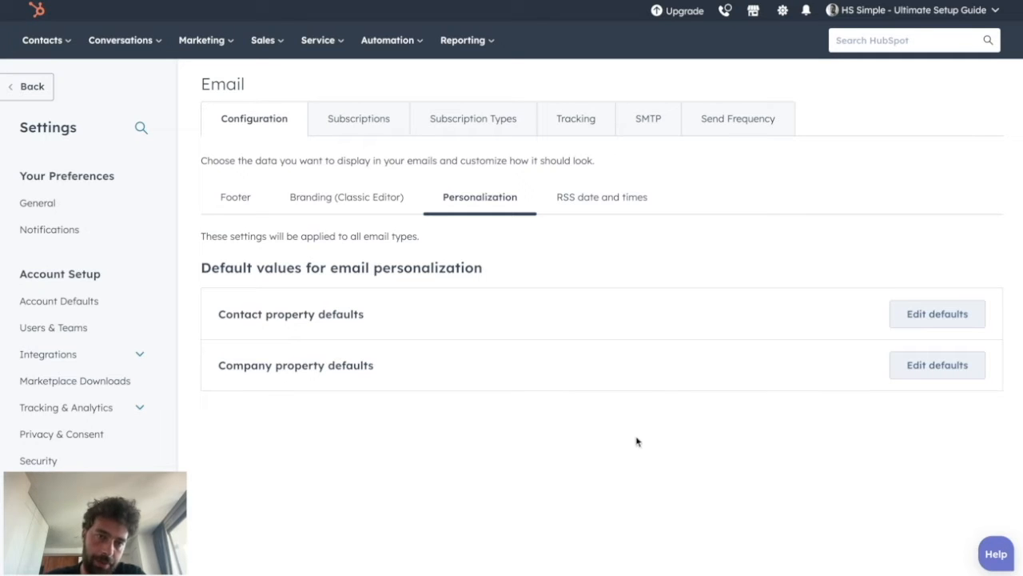
mouse_move(465, 408)
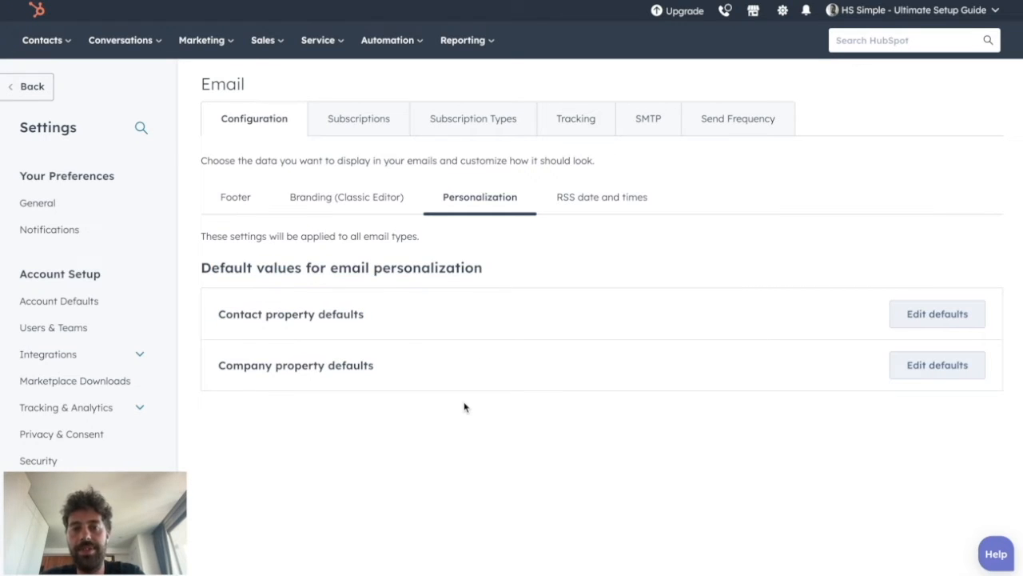
mouse_move(541, 294)
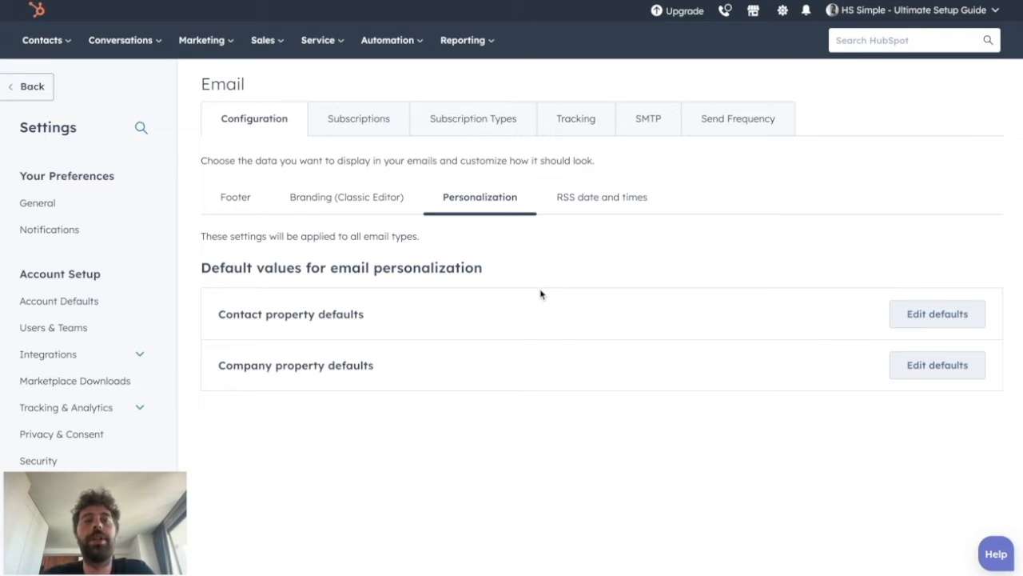
left_click(601, 197)
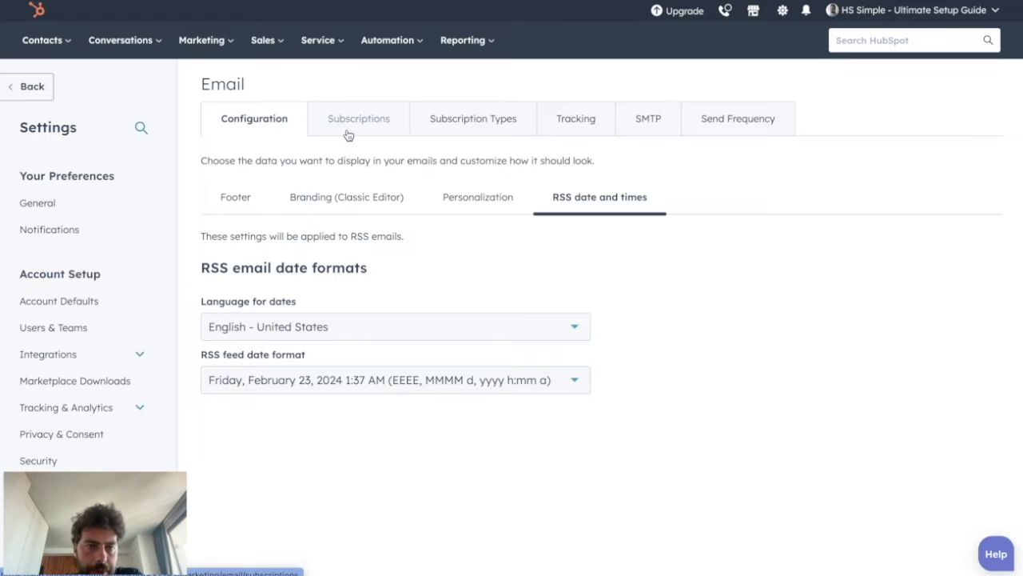
left_click(358, 118)
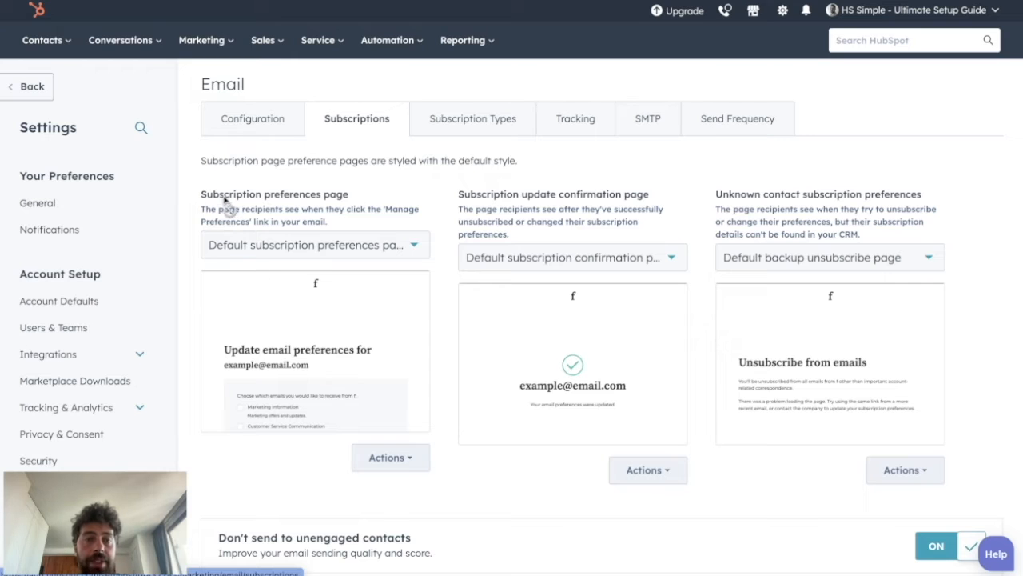
scroll("down", 3)
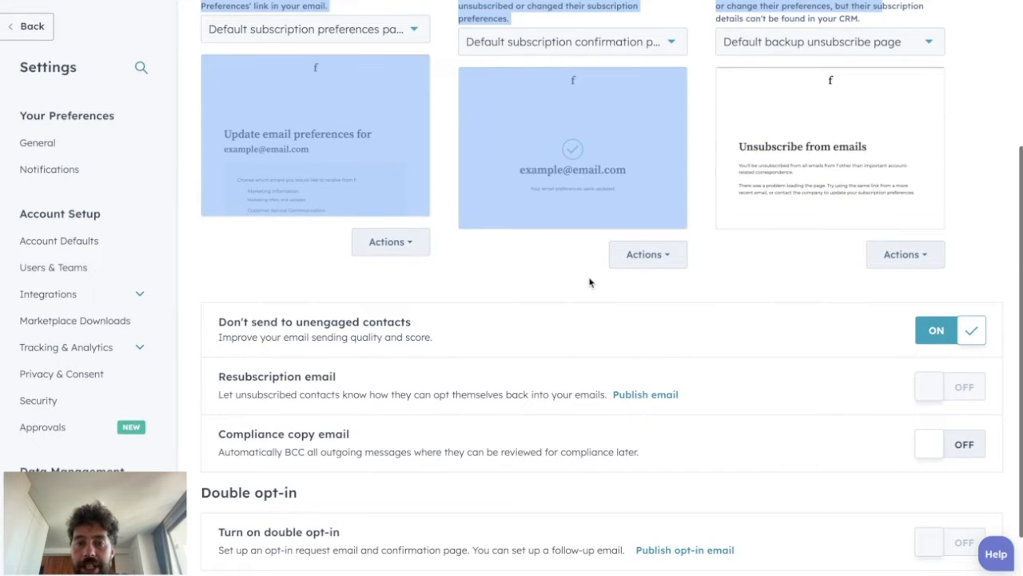
left_click(390, 241)
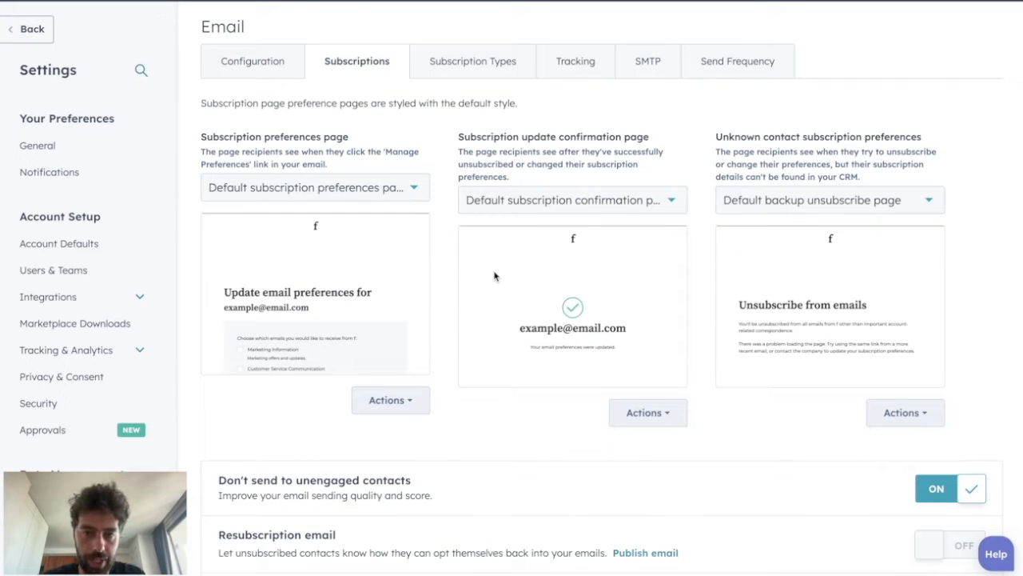
scroll("down", 3)
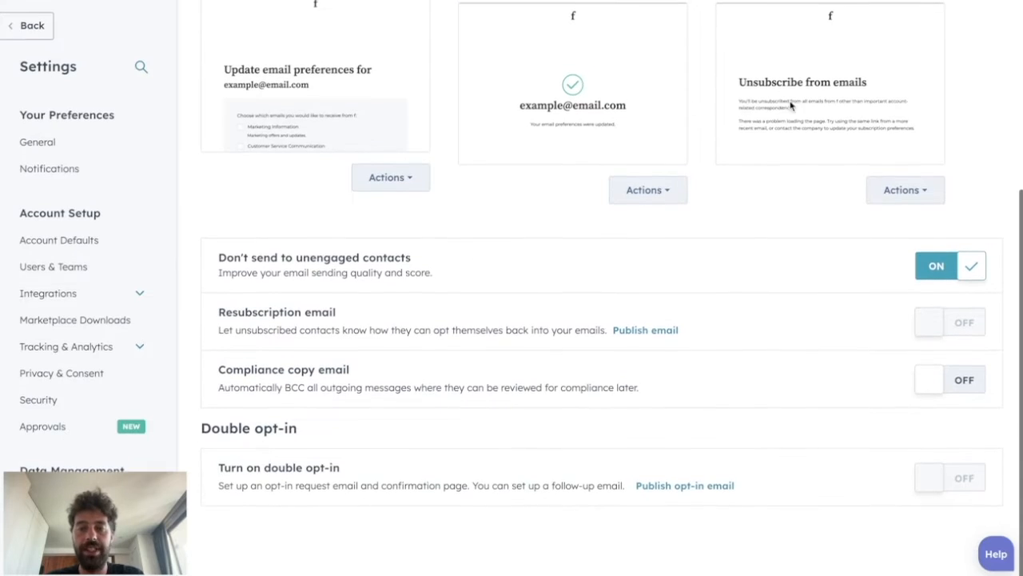
mouse_move(524, 317)
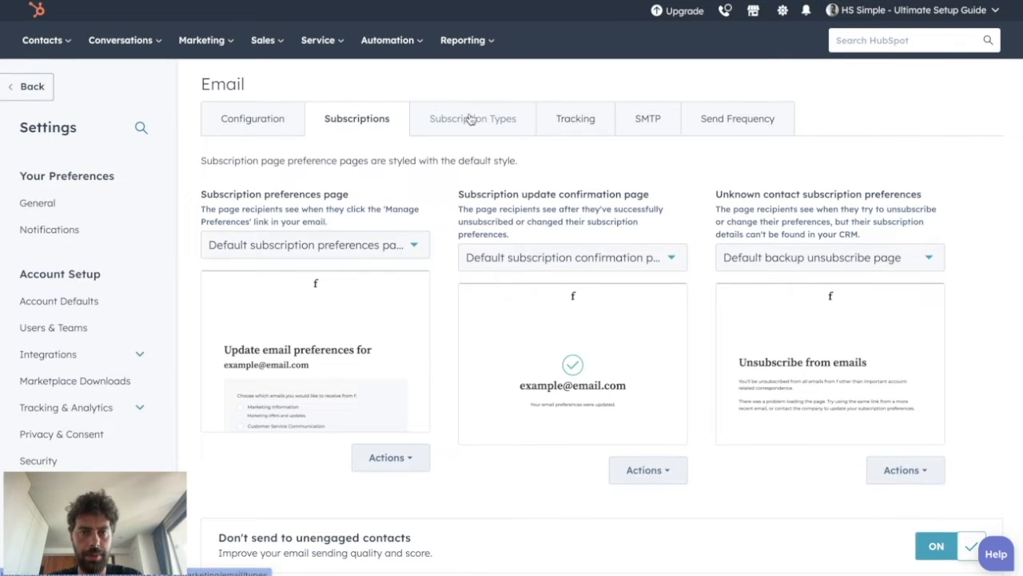
Step: List the subscription types Marketing Information, Customer Service Communication and One to One
left_click(471, 118)
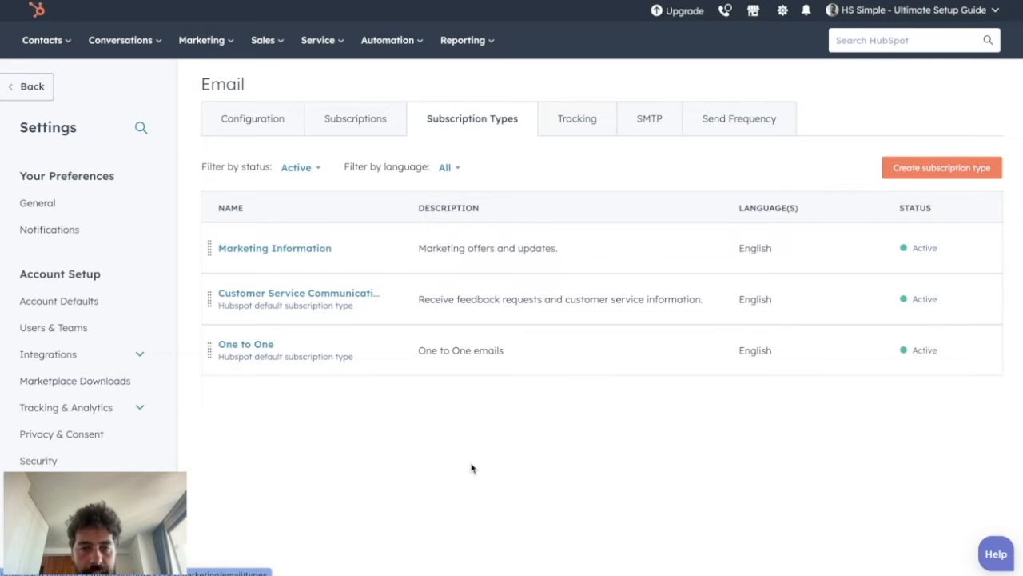
mouse_move(451, 170)
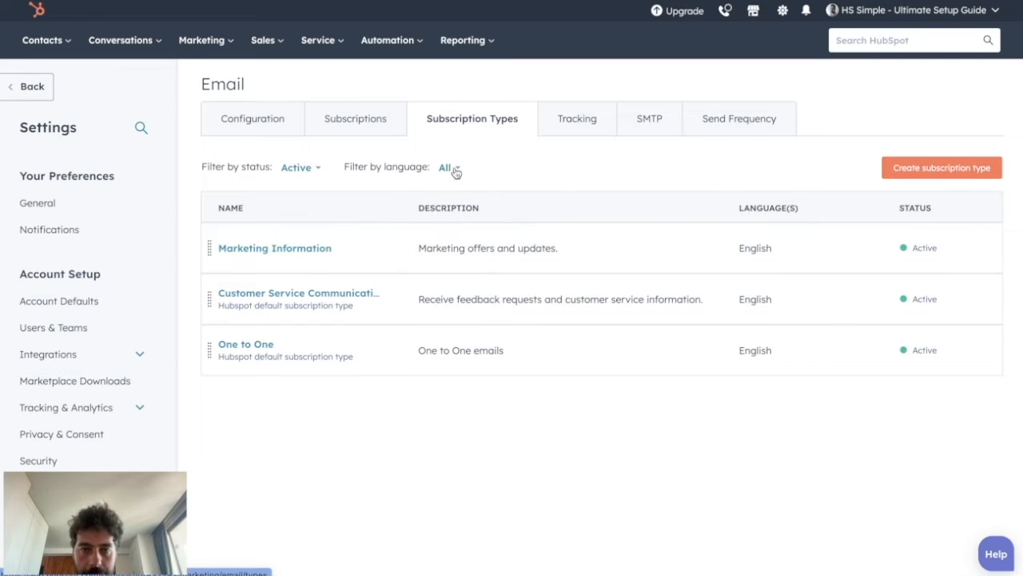
mouse_move(607, 272)
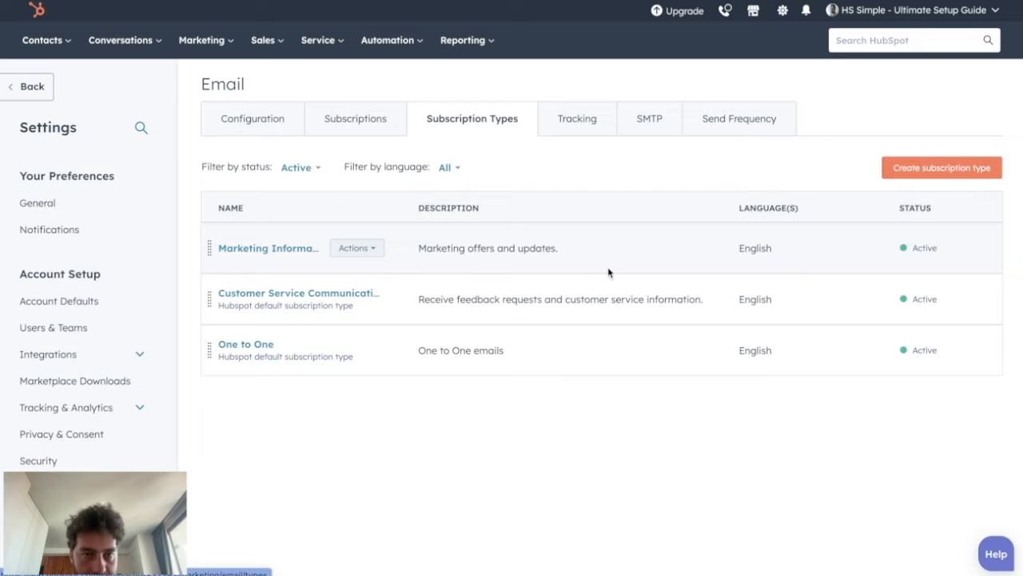
mouse_move(285, 250)
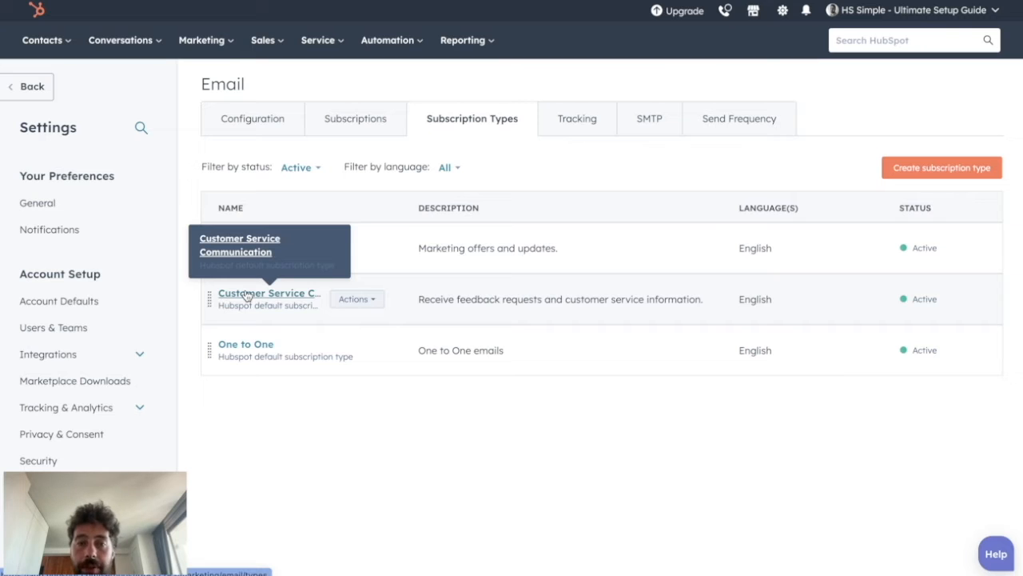
mouse_move(250, 294)
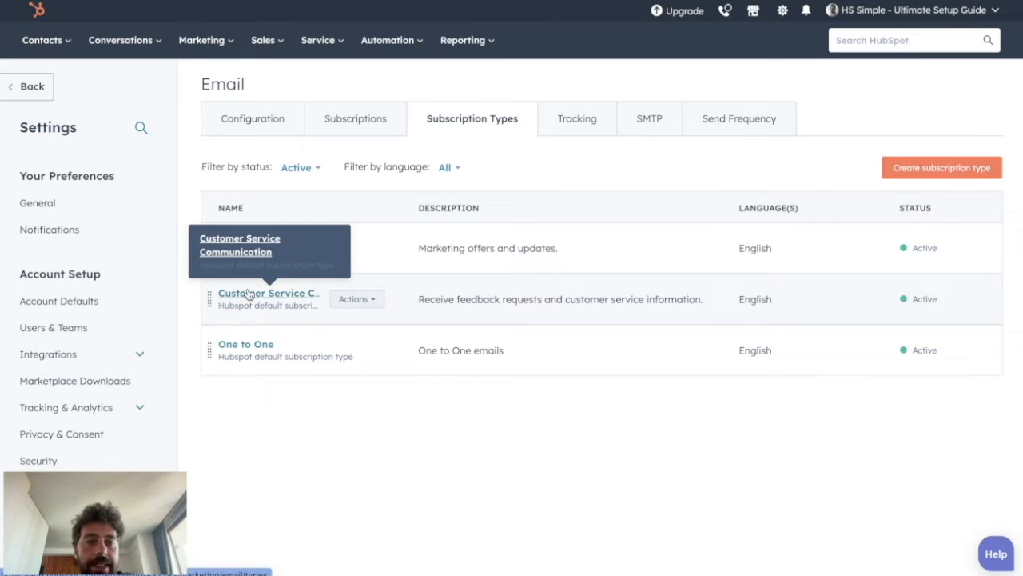
mouse_move(467, 522)
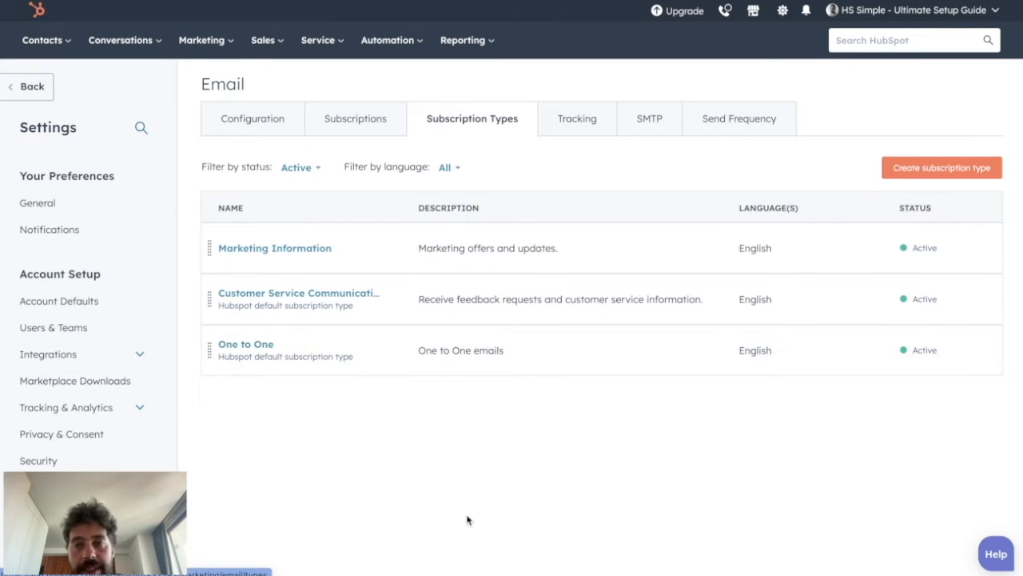
left_click(942, 168)
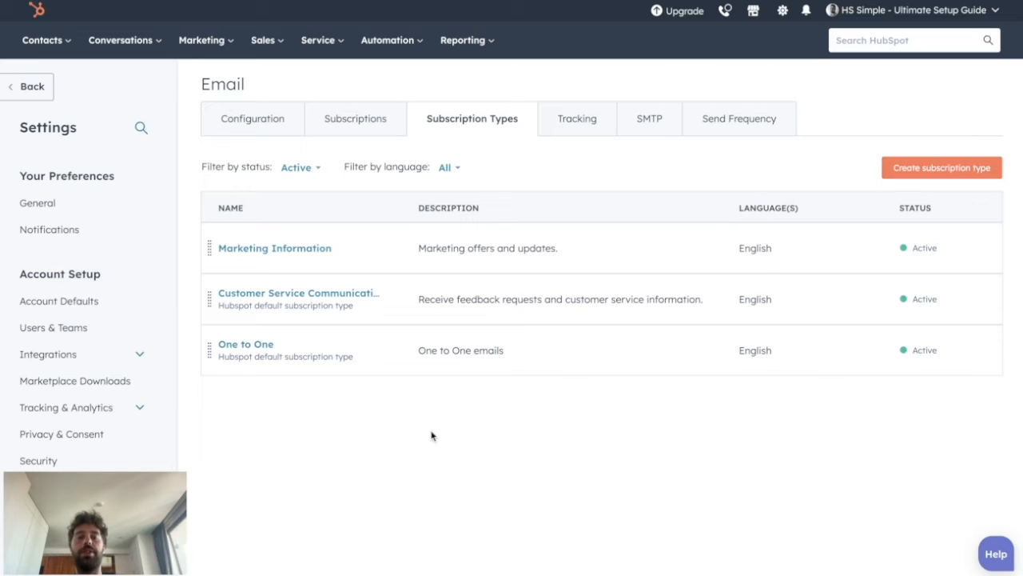
mouse_move(387, 105)
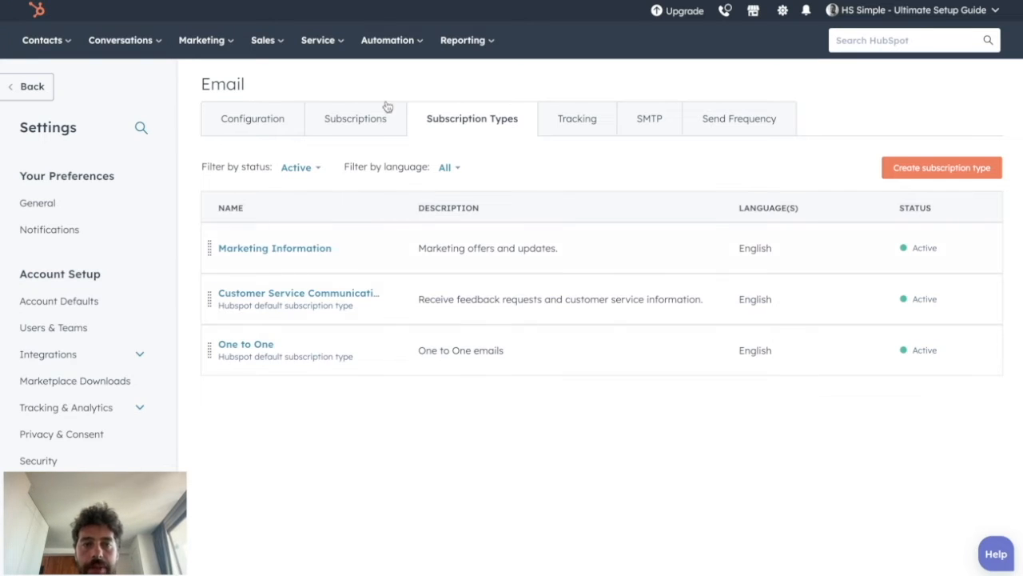
mouse_move(416, 435)
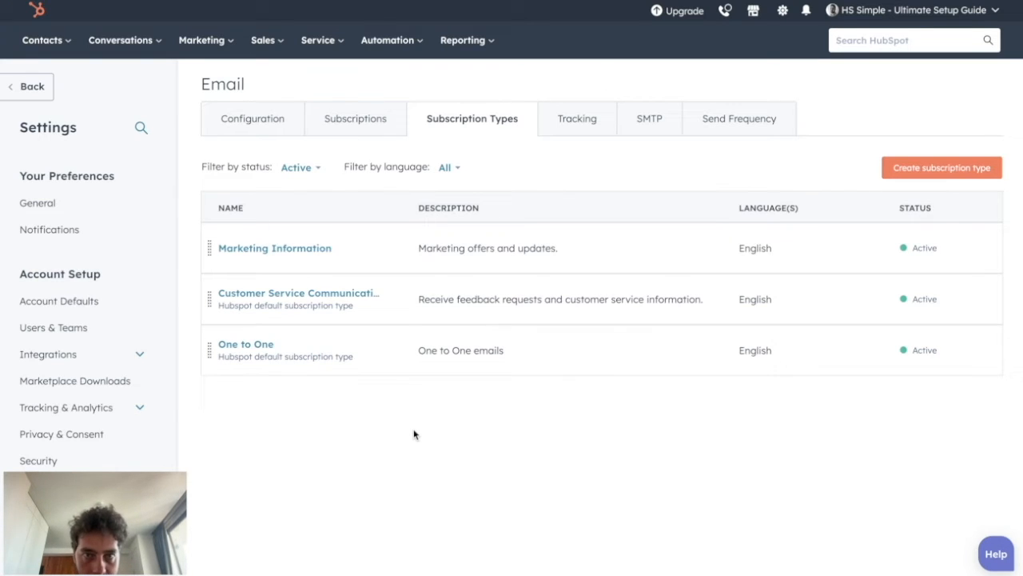
Step: Review the Tracking settings with open and click tracking enabled
left_click(574, 118)
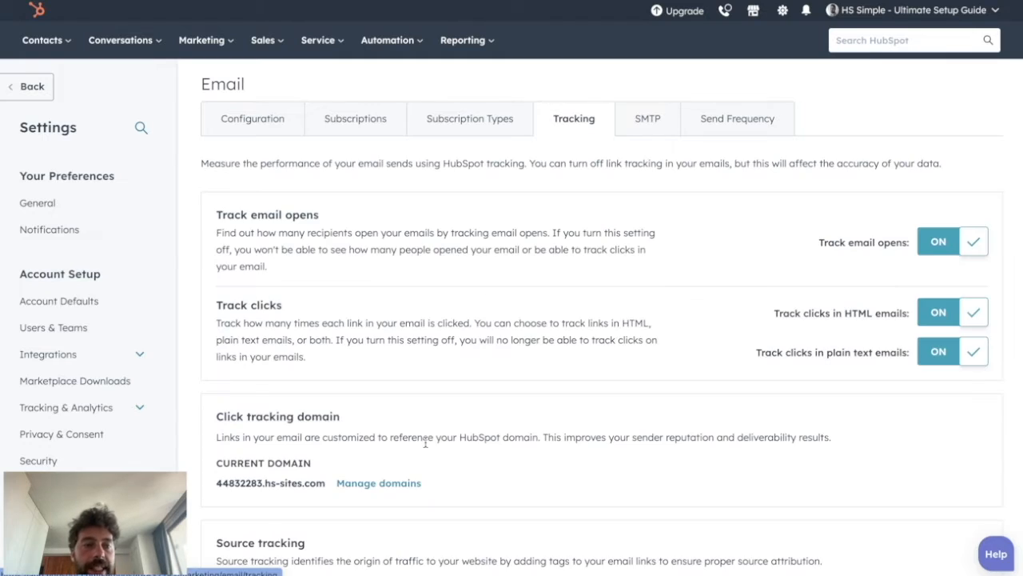
scroll("down", 3)
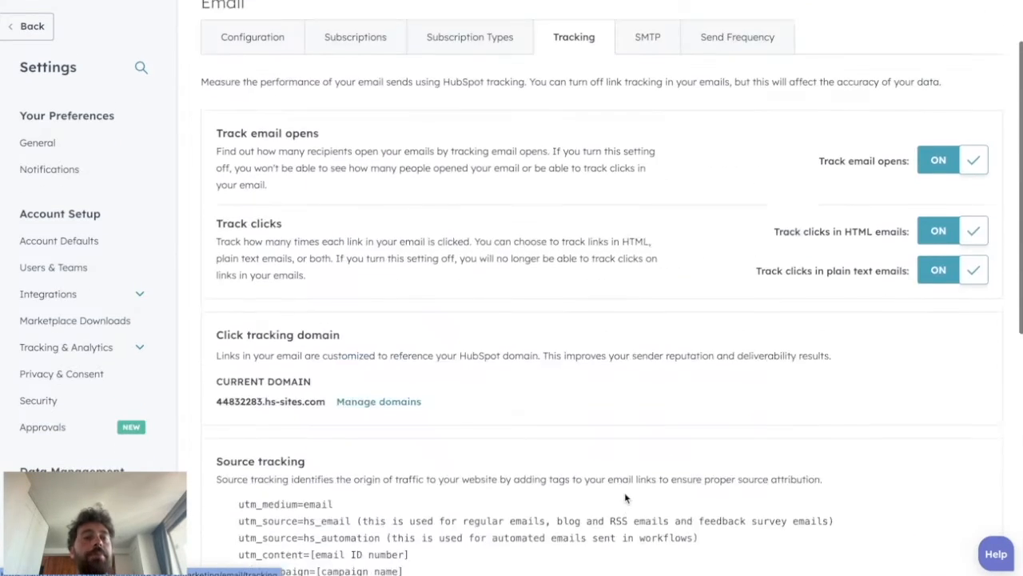
scroll("up", 3)
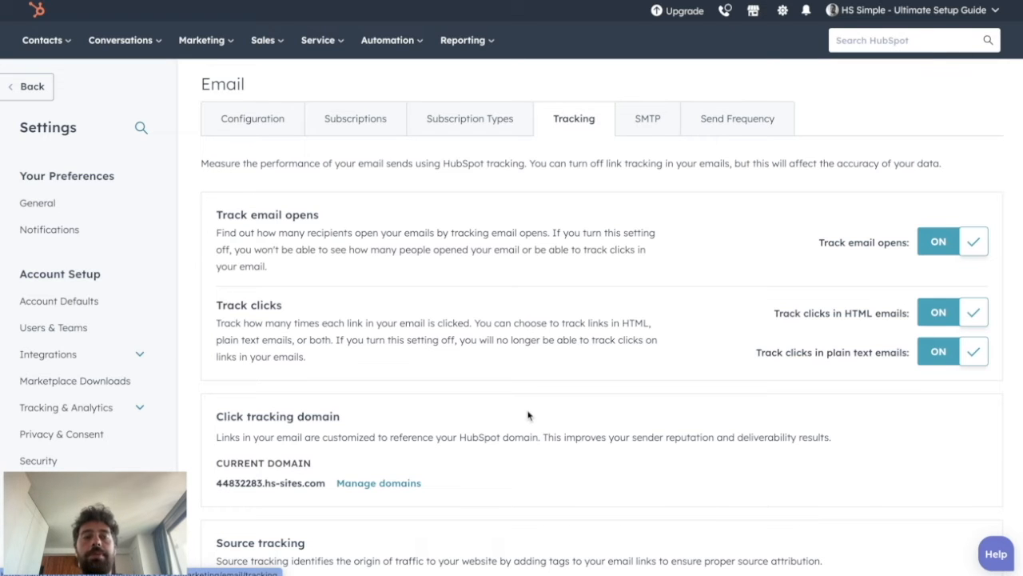
scroll("down", 3)
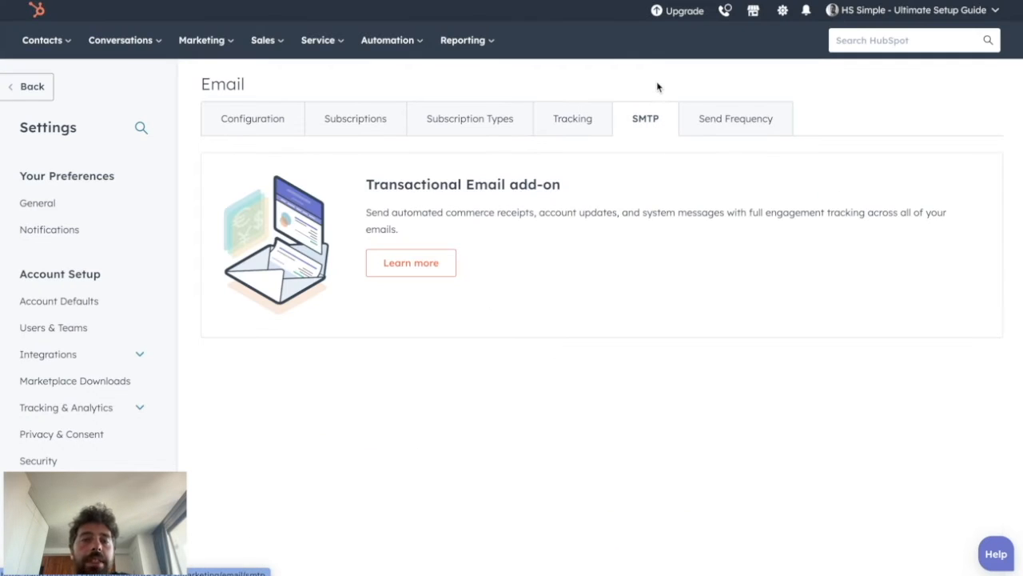
mouse_move(537, 312)
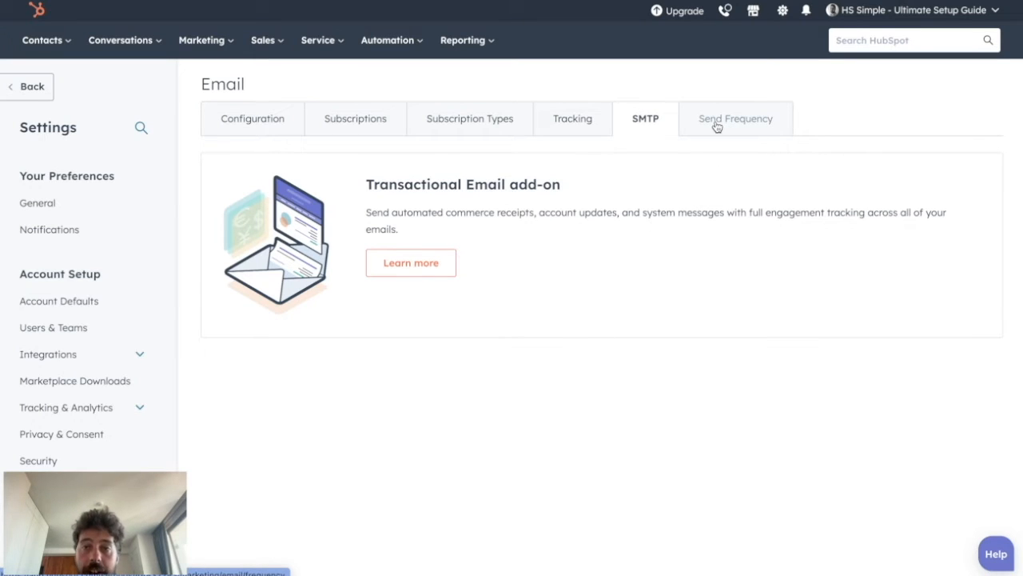
Step: Enable the send frequency cap so recipients receive at most 4 emails weekly
left_click(735, 118)
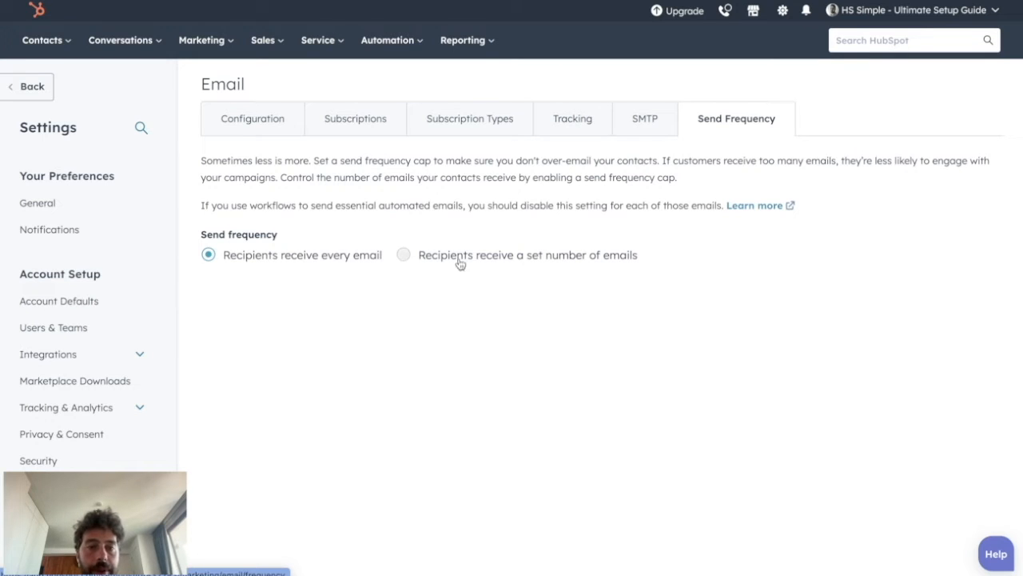
left_click(406, 255)
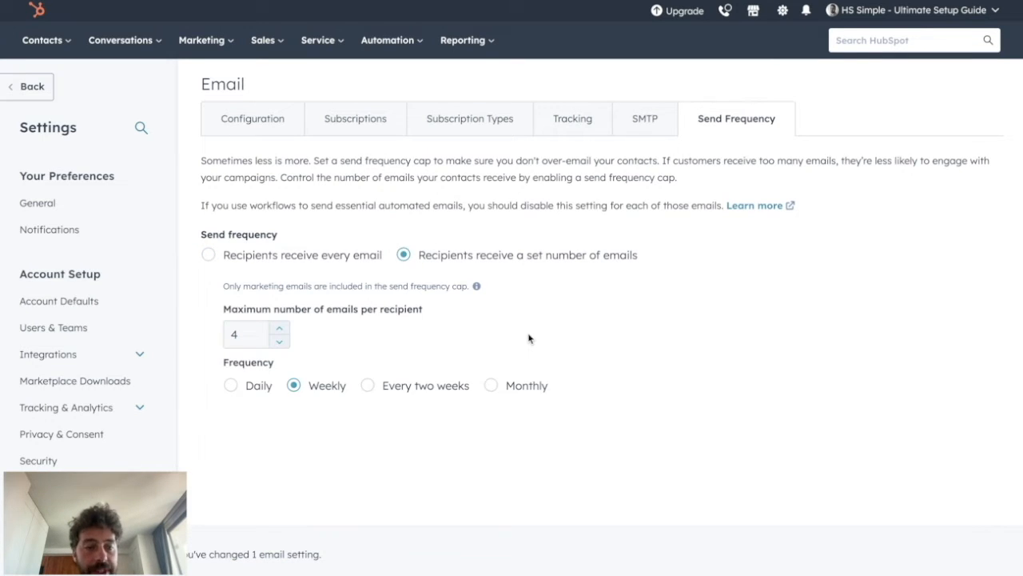
mouse_move(339, 371)
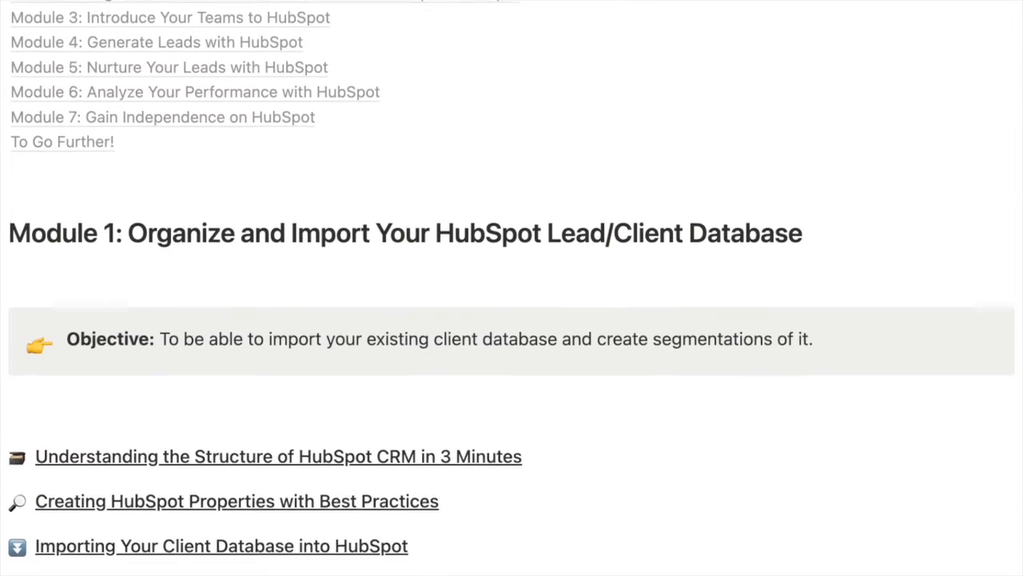
Step: Scroll the Notion course outline down through Modules 1 to 5, Nurture Your Leads with HubSpot
scroll("down", 3)
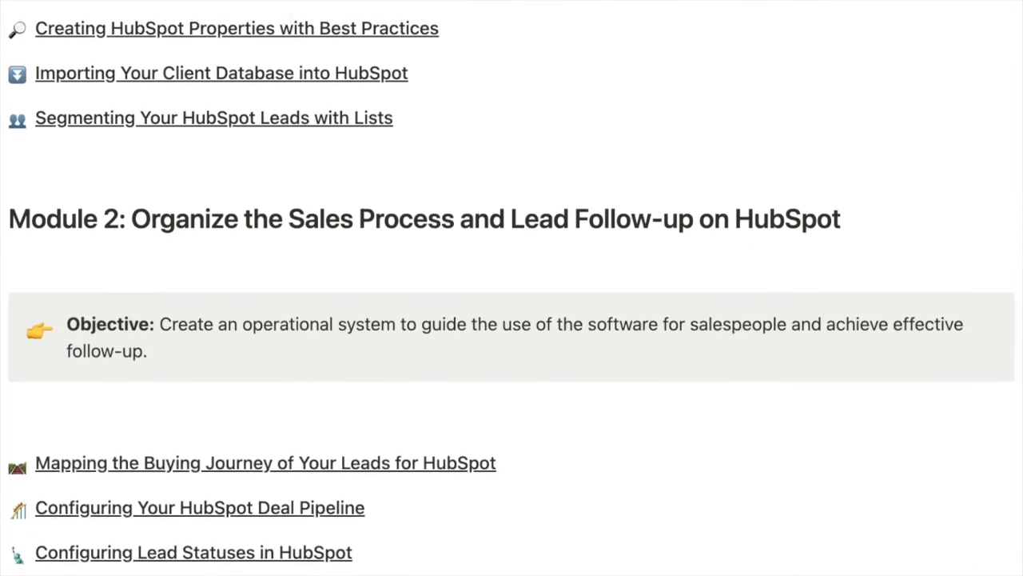
scroll("down", 3)
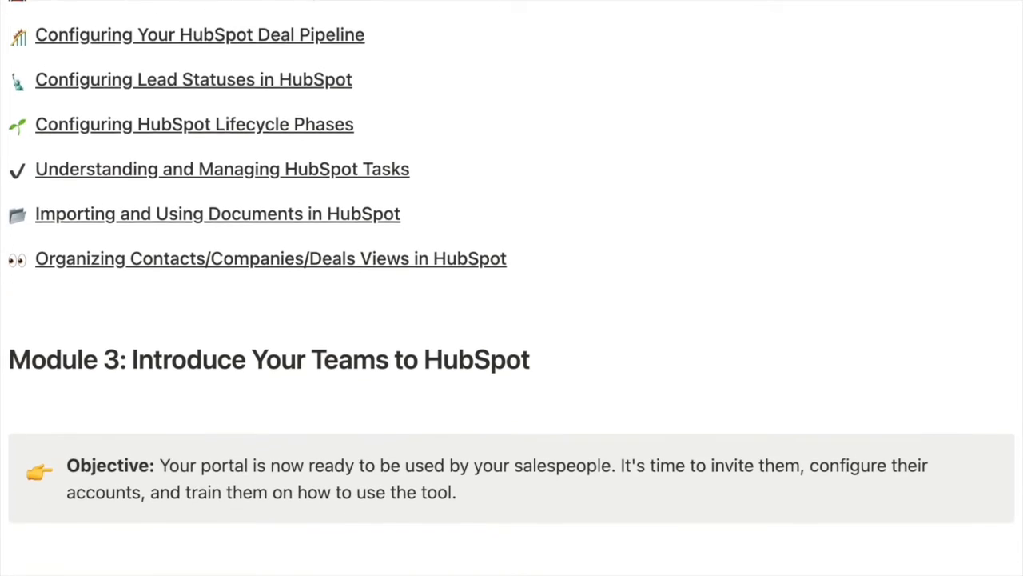
scroll("down", 3)
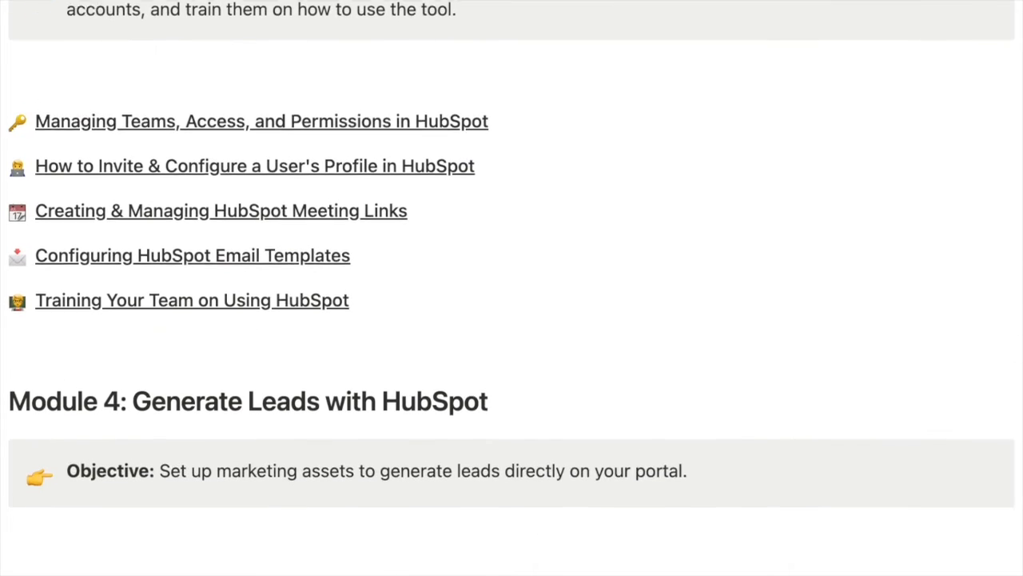
scroll("down", 3)
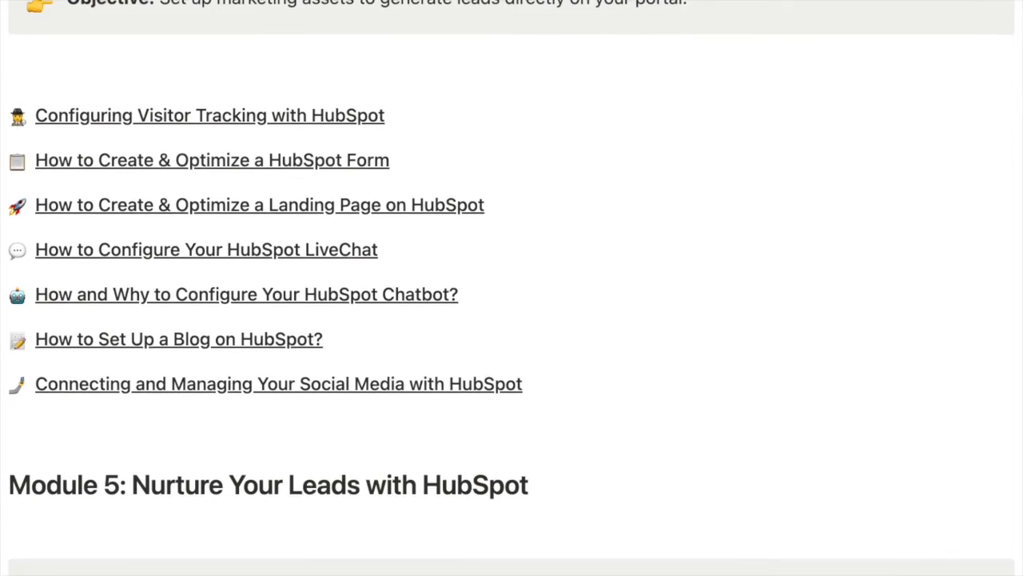
scroll("down", 3)
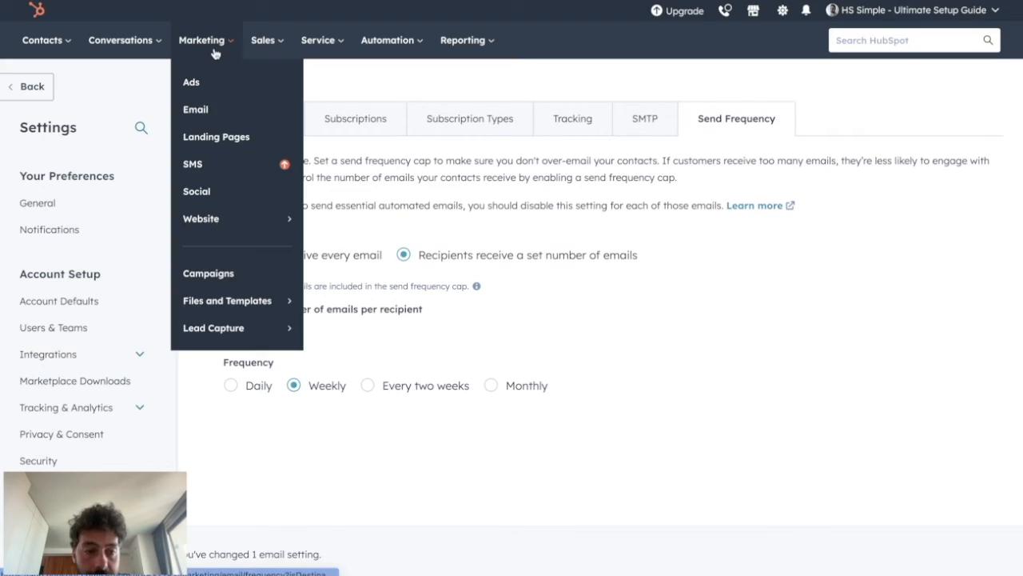
Step: Go to Marketing > Email to see the empty Marketing Email Manage tab
left_click(195, 109)
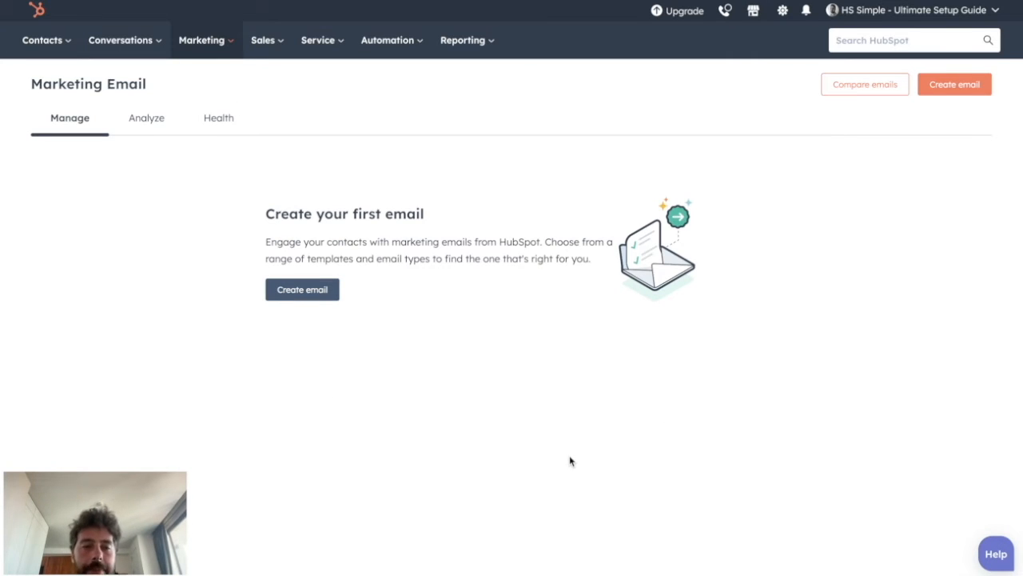
mouse_move(374, 448)
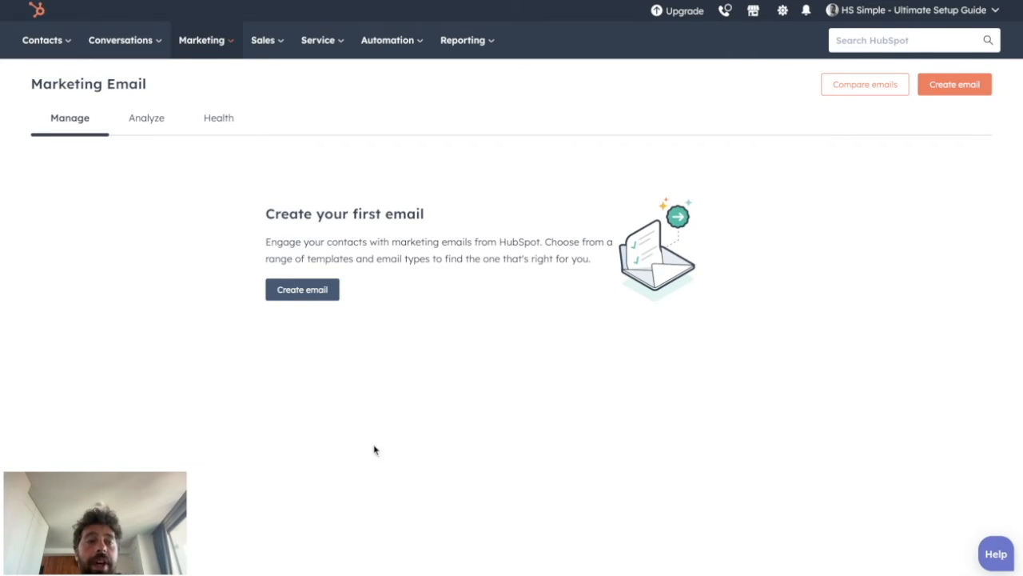
mouse_move(355, 499)
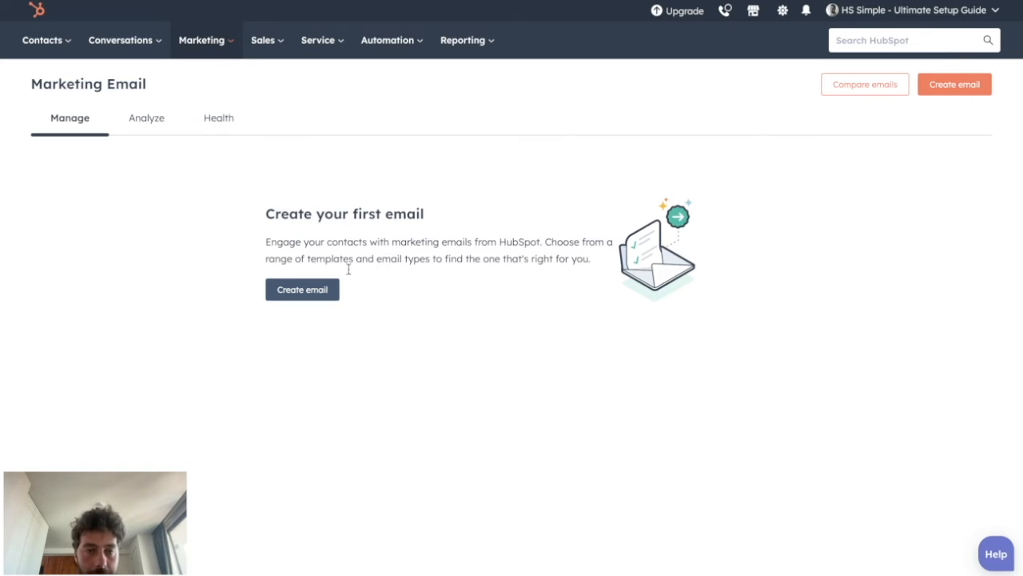
mouse_move(678, 389)
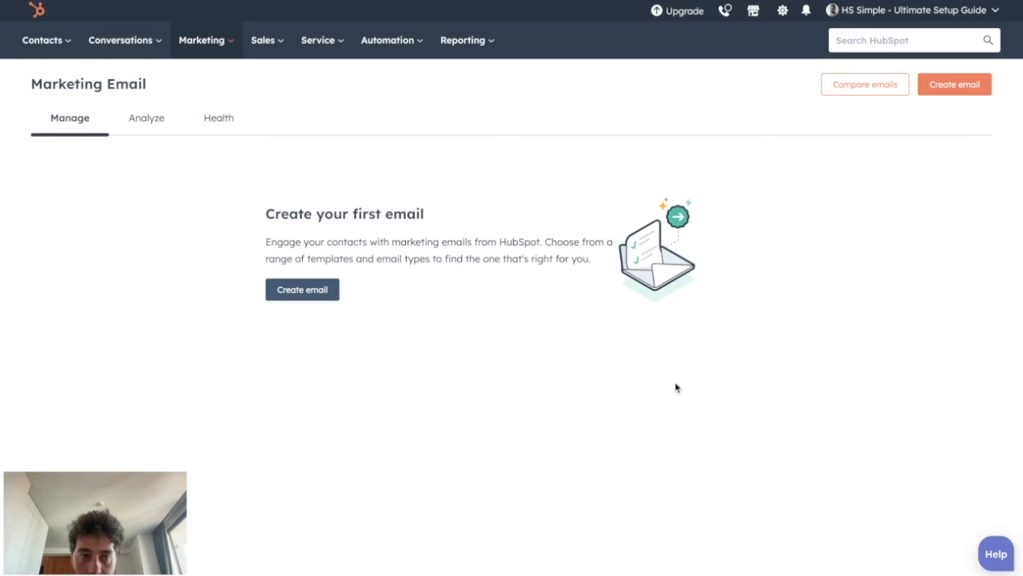
mouse_move(963, 89)
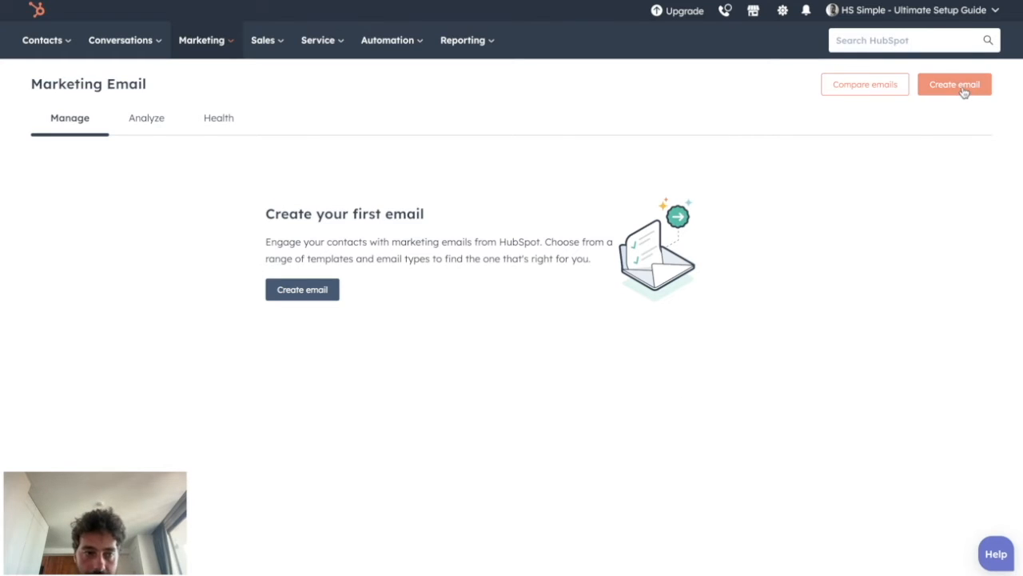
Step: Start a new marketing email, reaching the Regular / Automated / Blog-RSS type choice
left_click(955, 83)
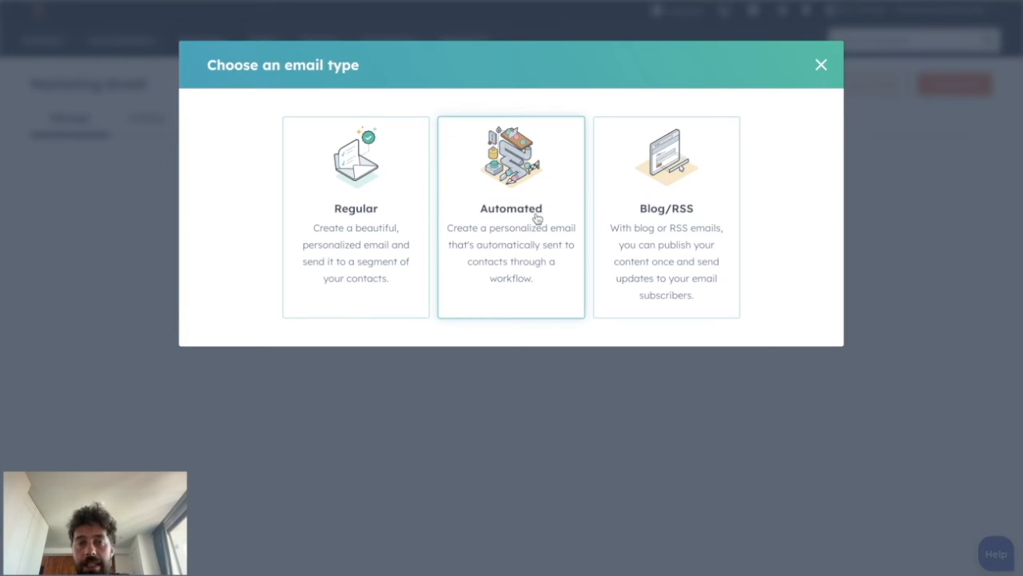
mouse_move(499, 192)
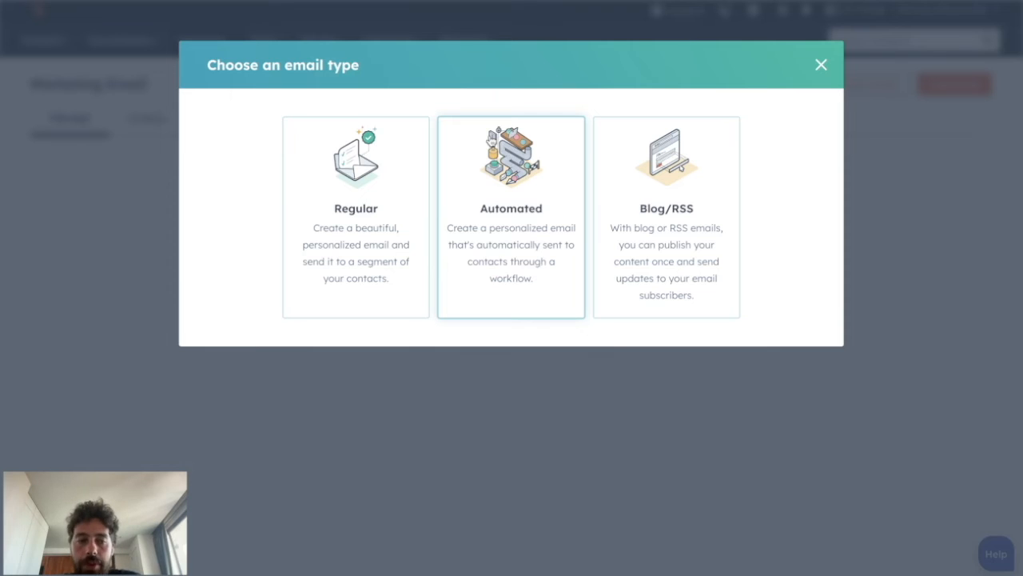
mouse_move(534, 246)
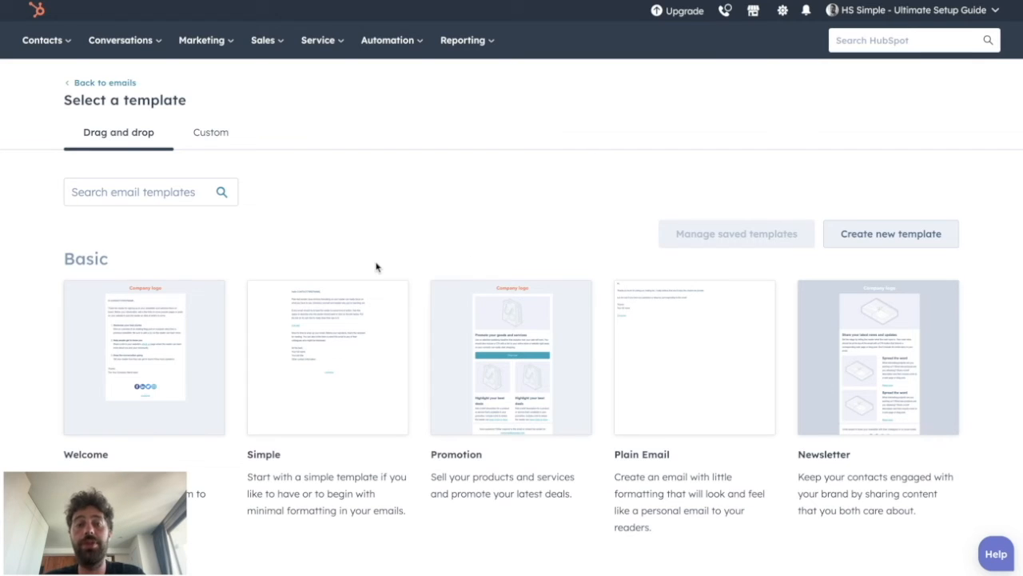
Step: Browse the drag-and-drop templates and start the email from the Plain Email template
scroll("down", 3)
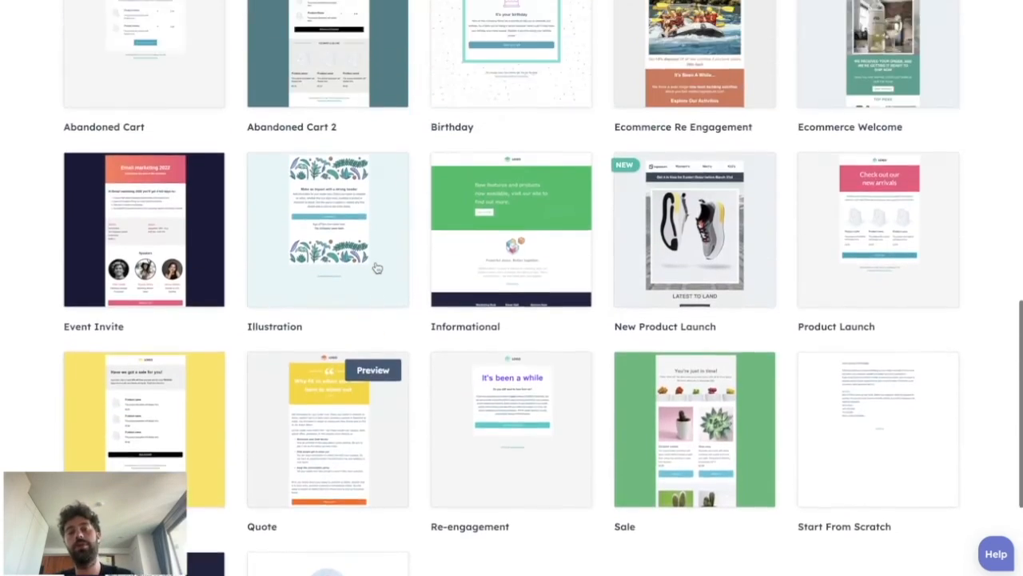
scroll("up", 3)
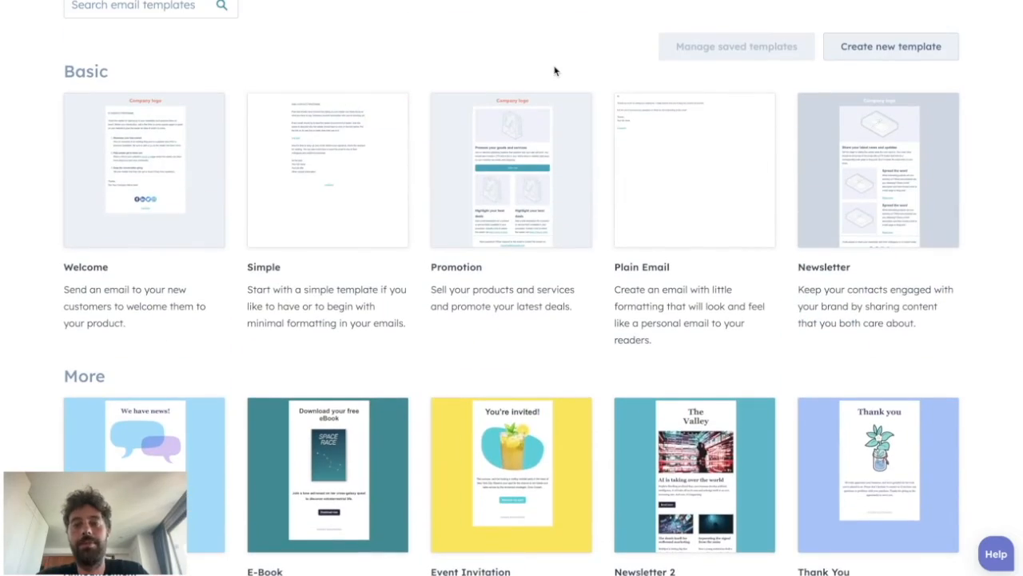
mouse_move(615, 267)
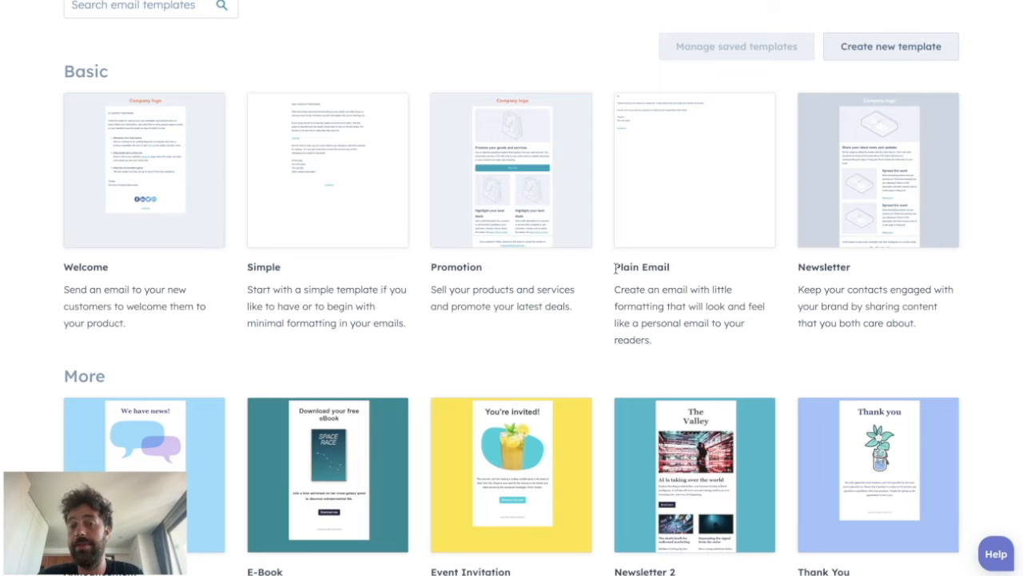
mouse_move(449, 468)
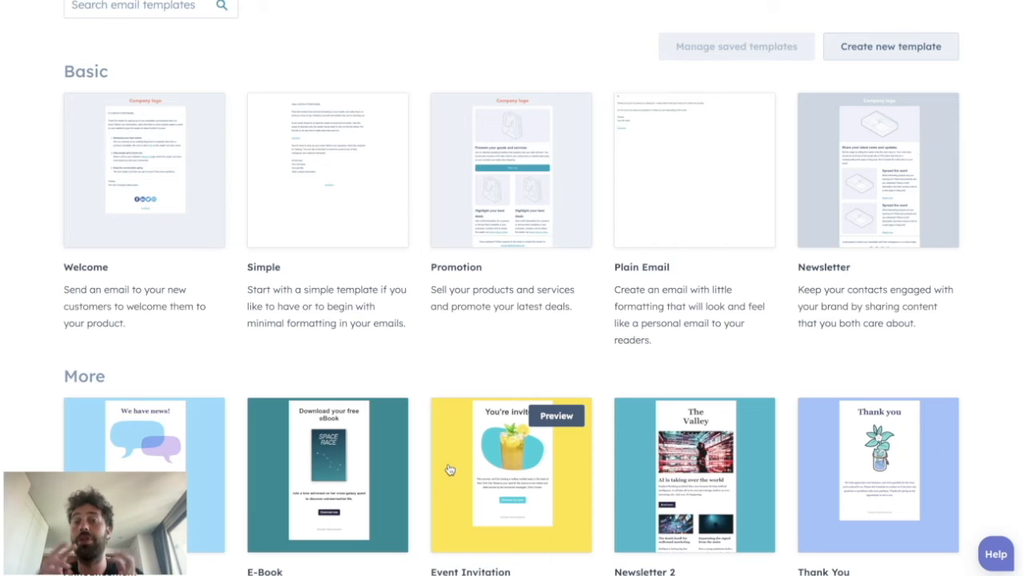
mouse_move(672, 218)
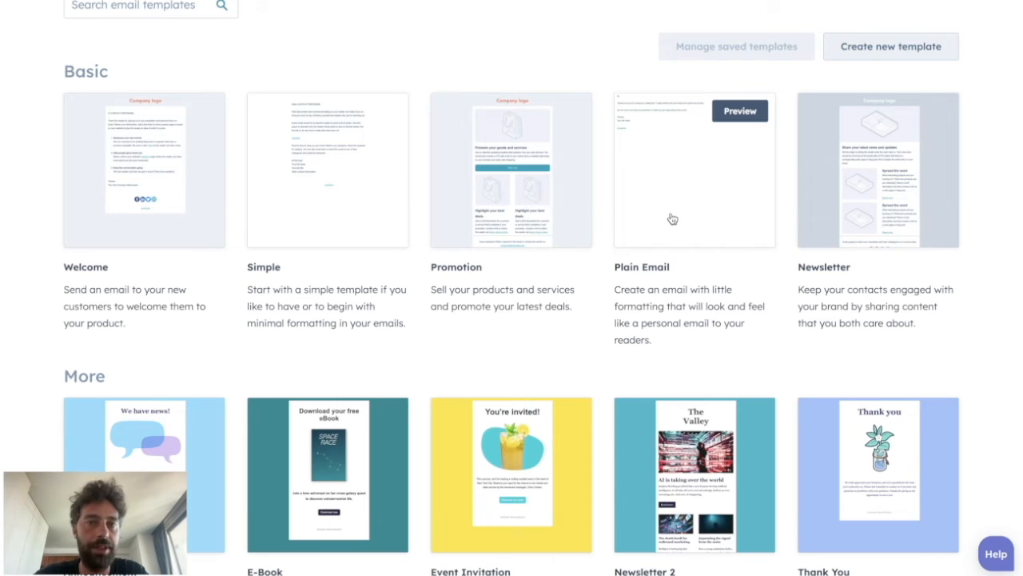
left_click(144, 169)
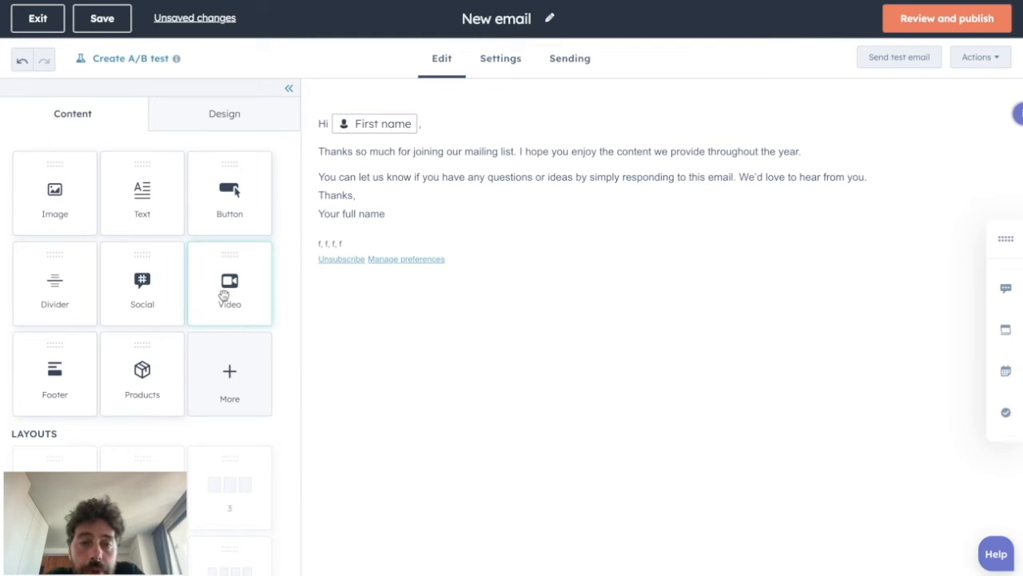
left_click(230, 281)
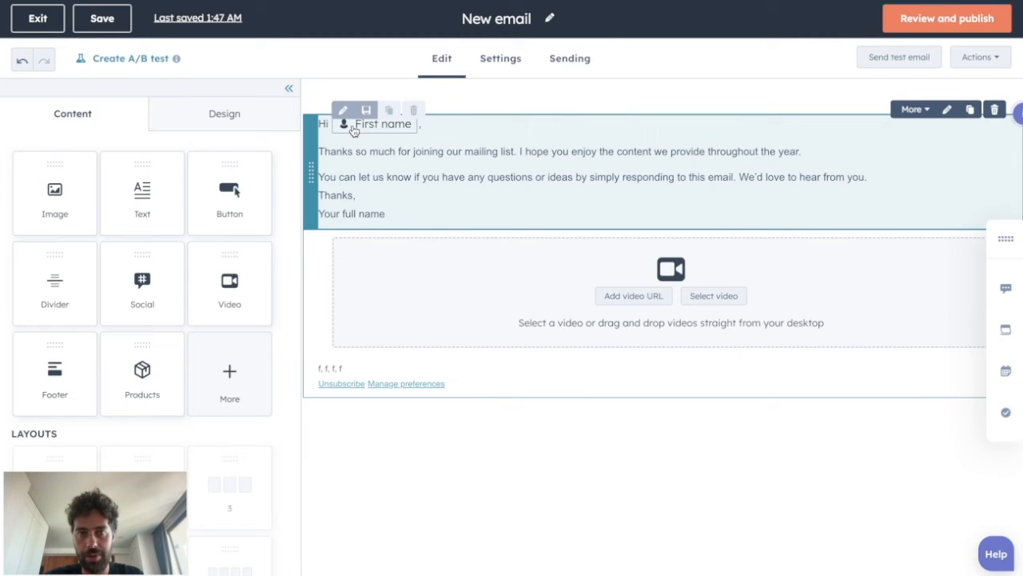
left_click(912, 109)
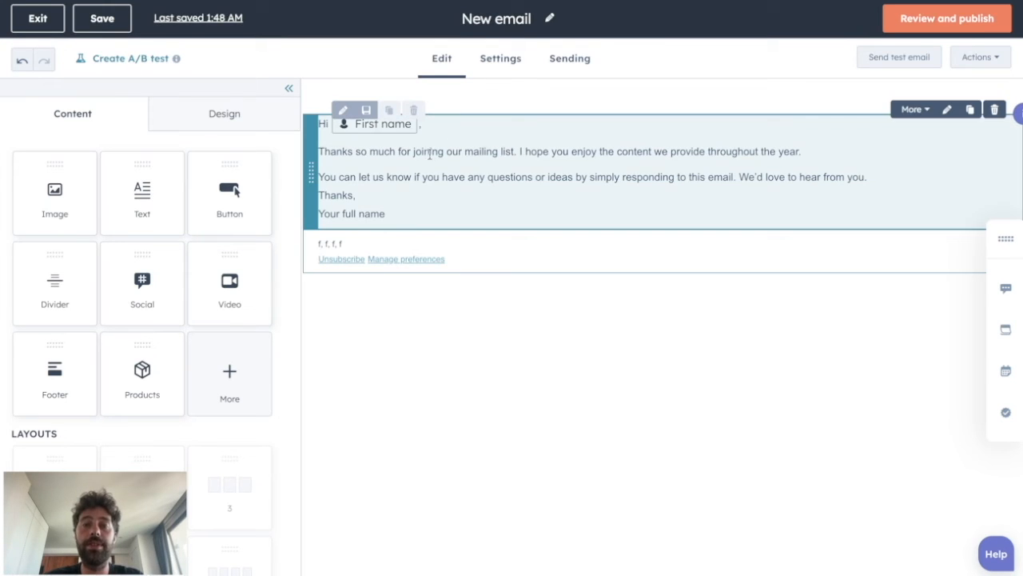
Step: Save subject 'Hi there', preview 'it's me' and internal name 'B2B - UK - MQL - Lead Magnet Sending'
left_click(499, 57)
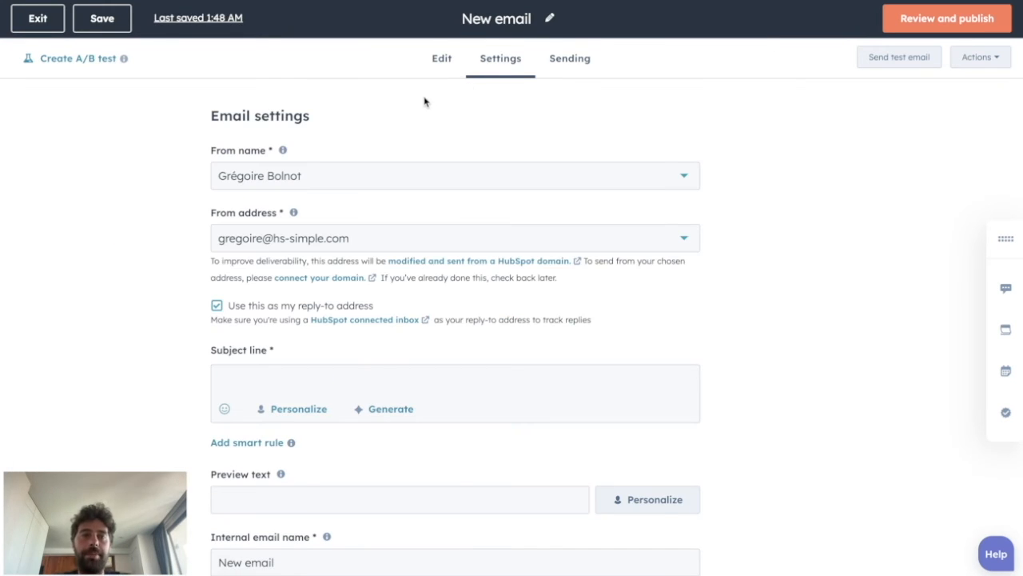
mouse_move(353, 162)
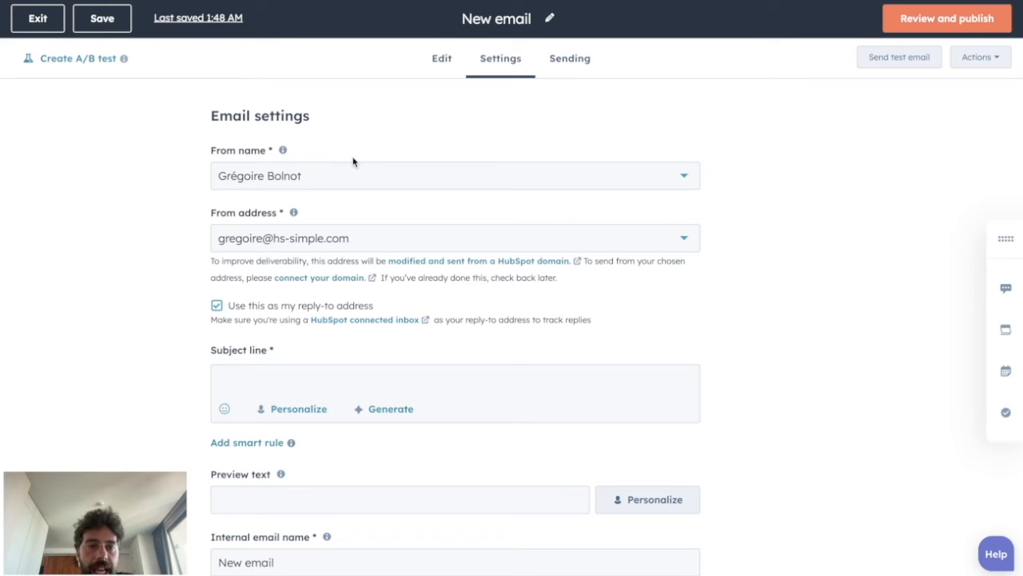
mouse_move(346, 215)
type("it's")
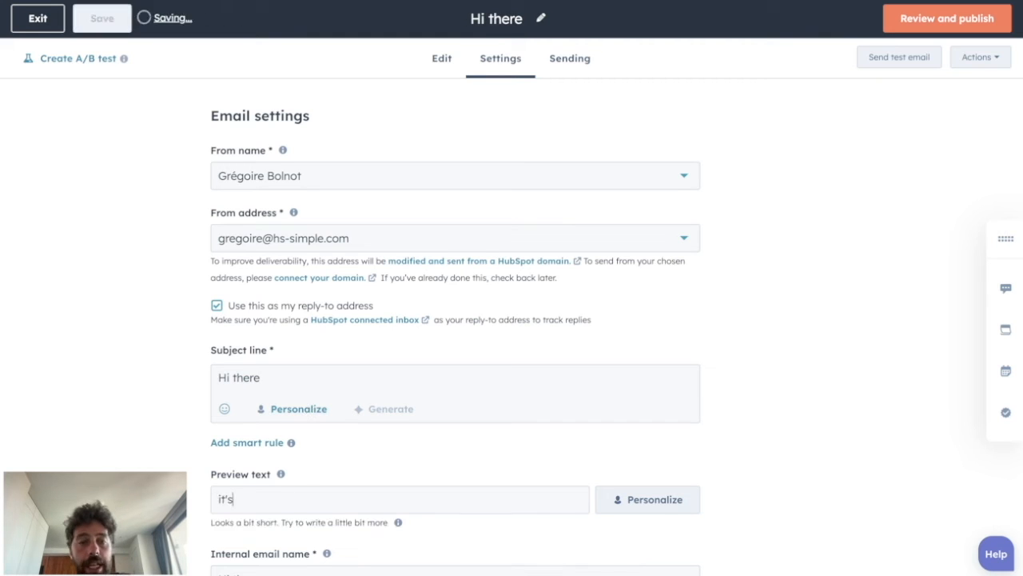
type("me")
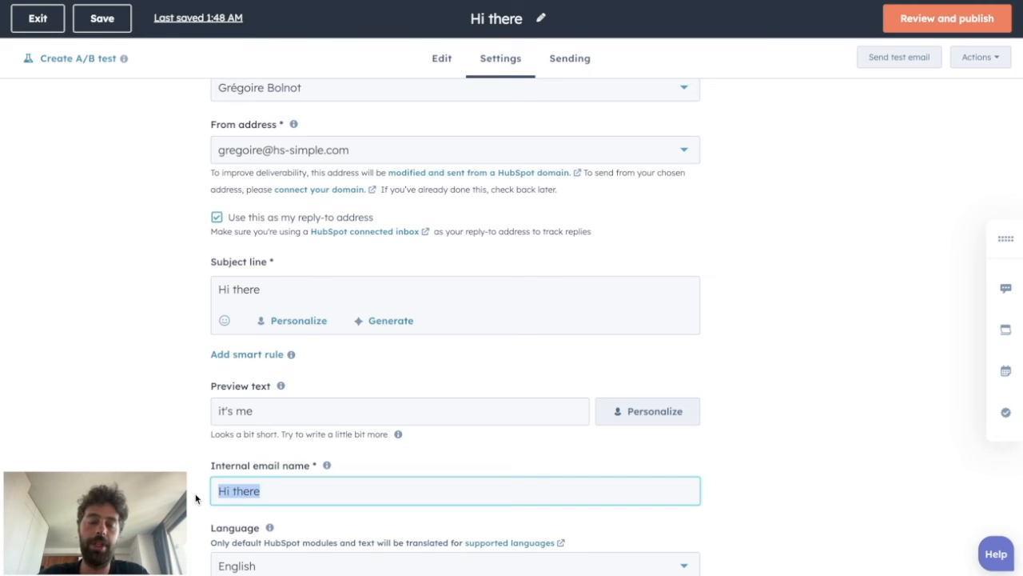
type("B2B - UK - MQL - Lead Magnet Sending")
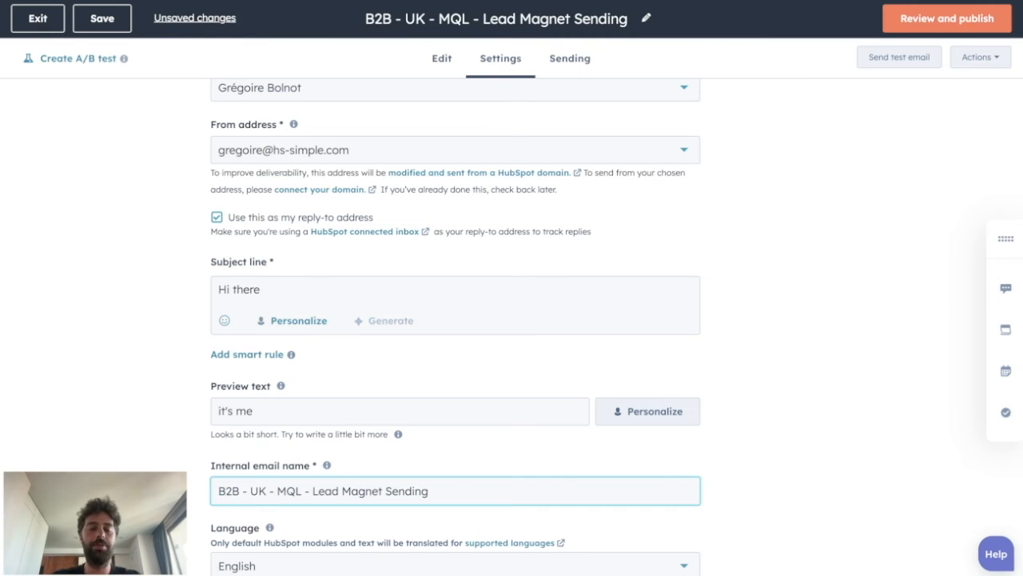
left_click(103, 17)
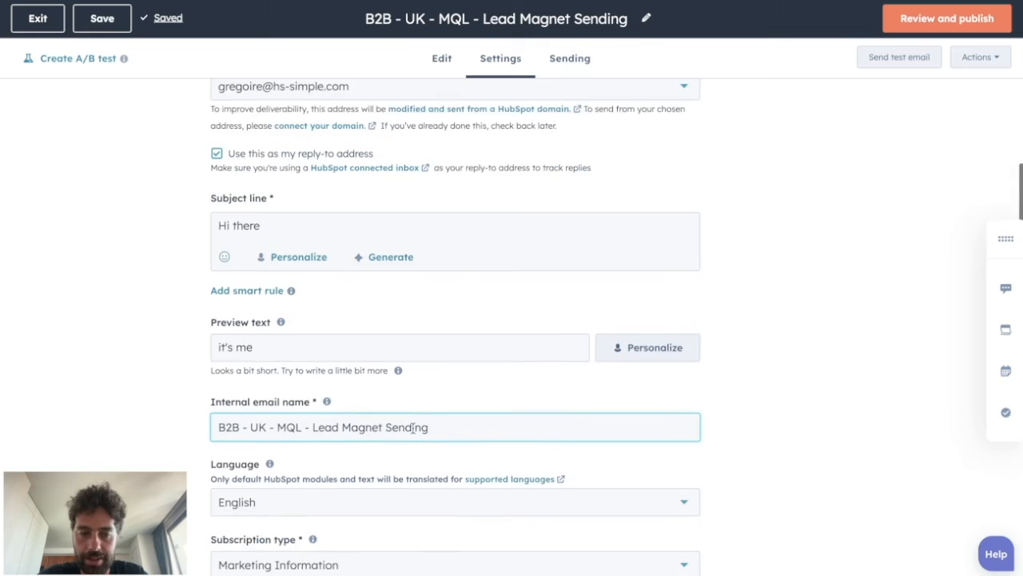
Step: Keep English language, choose Marketing Information subscription type and the default office location
scroll("down", 3)
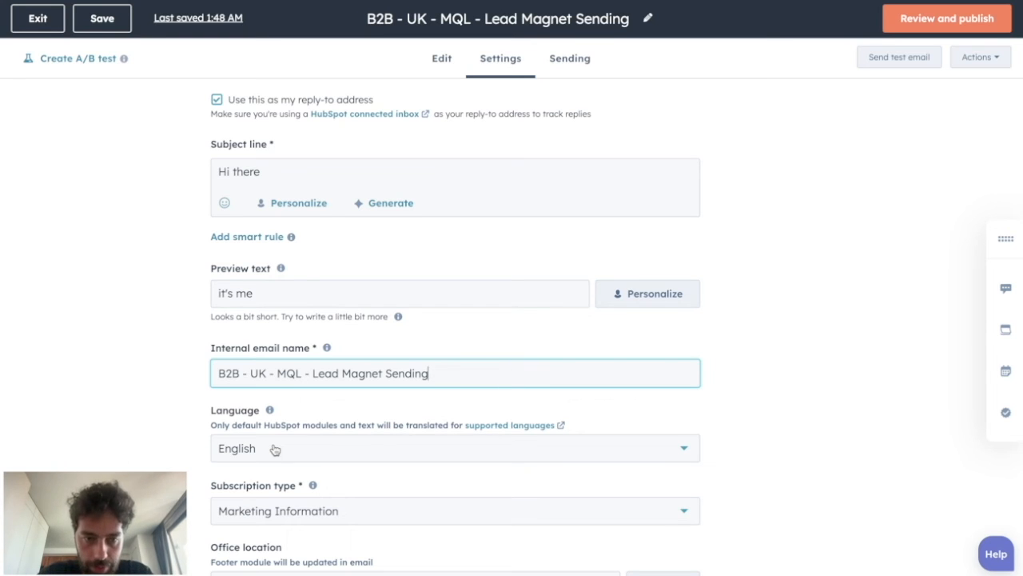
scroll("down", 3)
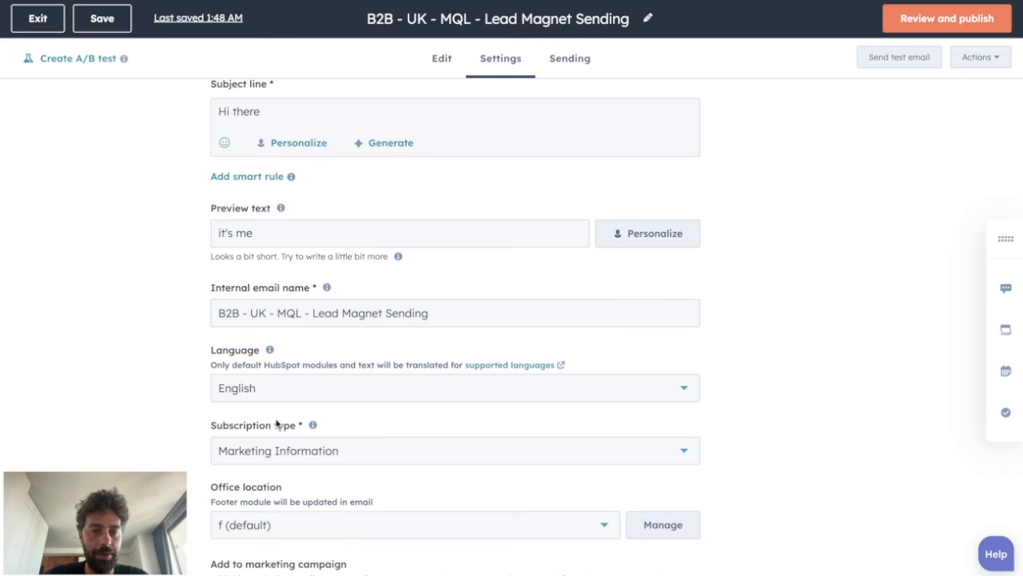
left_click(454, 451)
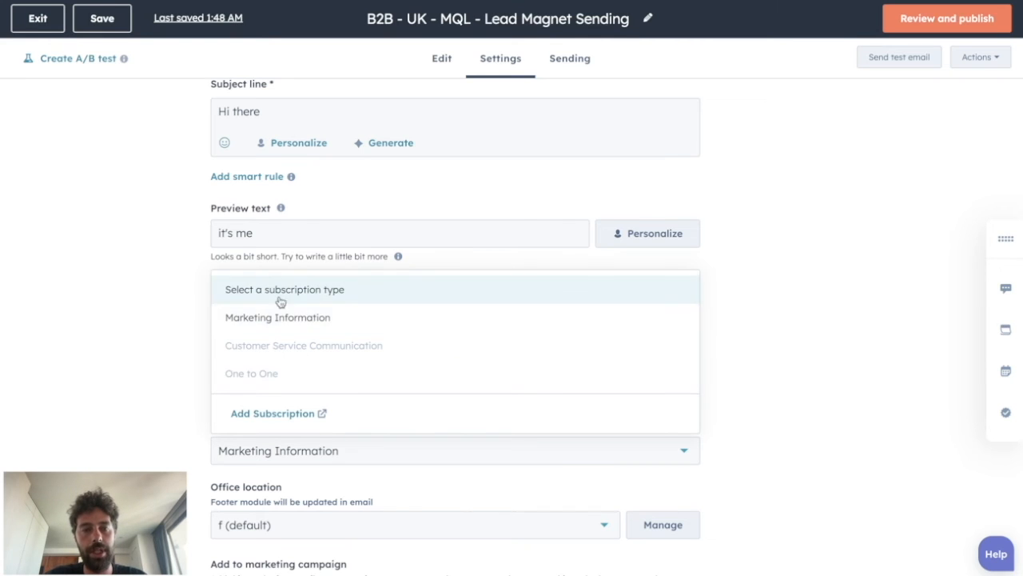
mouse_move(280, 419)
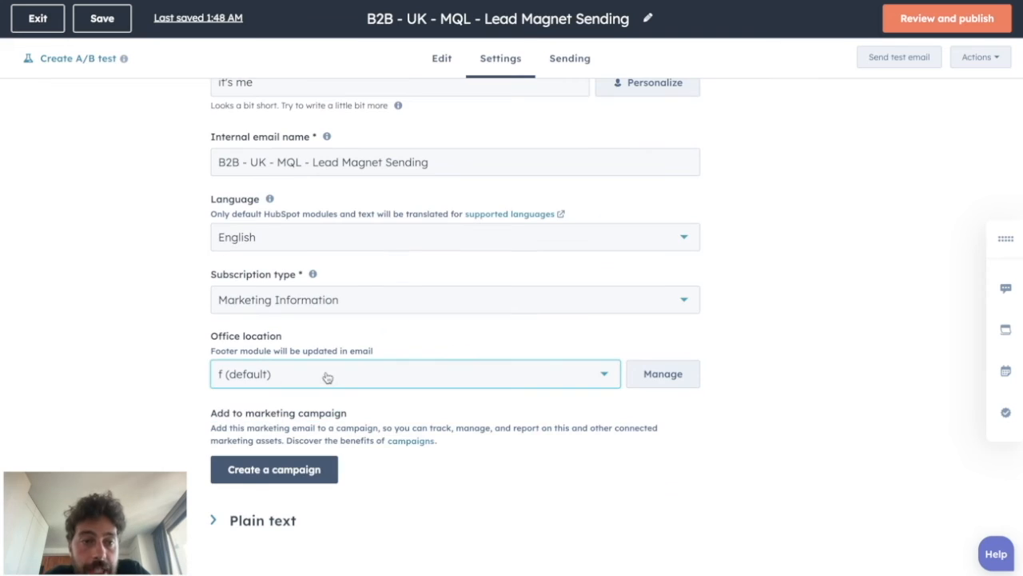
mouse_move(204, 352)
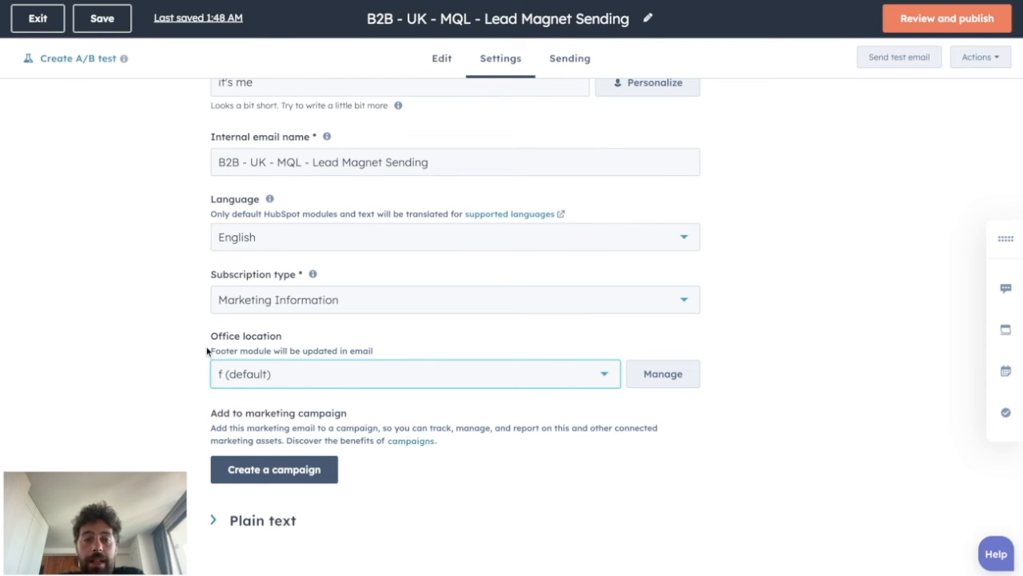
left_click(414, 374)
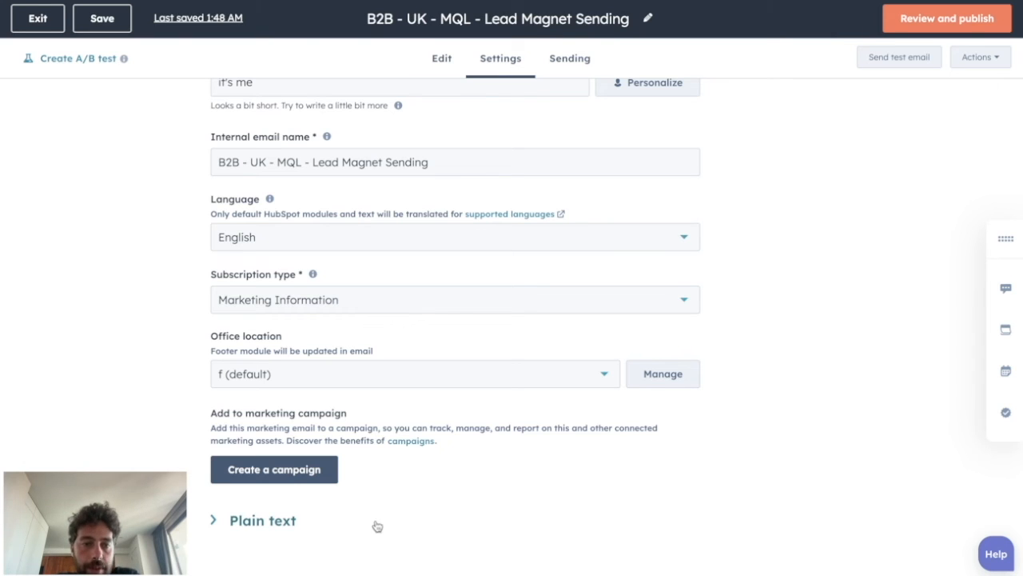
mouse_move(291, 471)
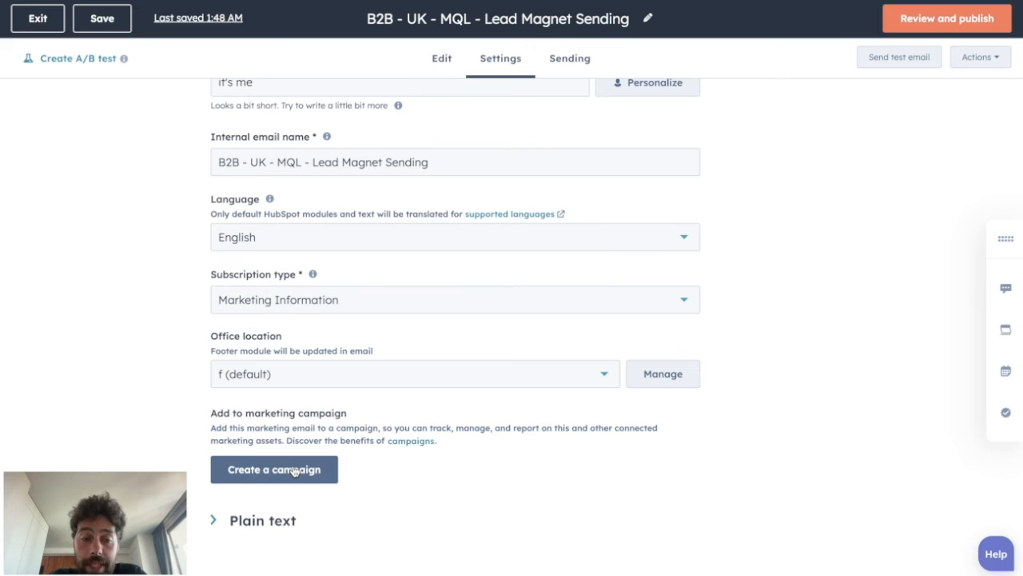
Step: Show the Sending tab explaining how the email is sent through a workflow
left_click(570, 57)
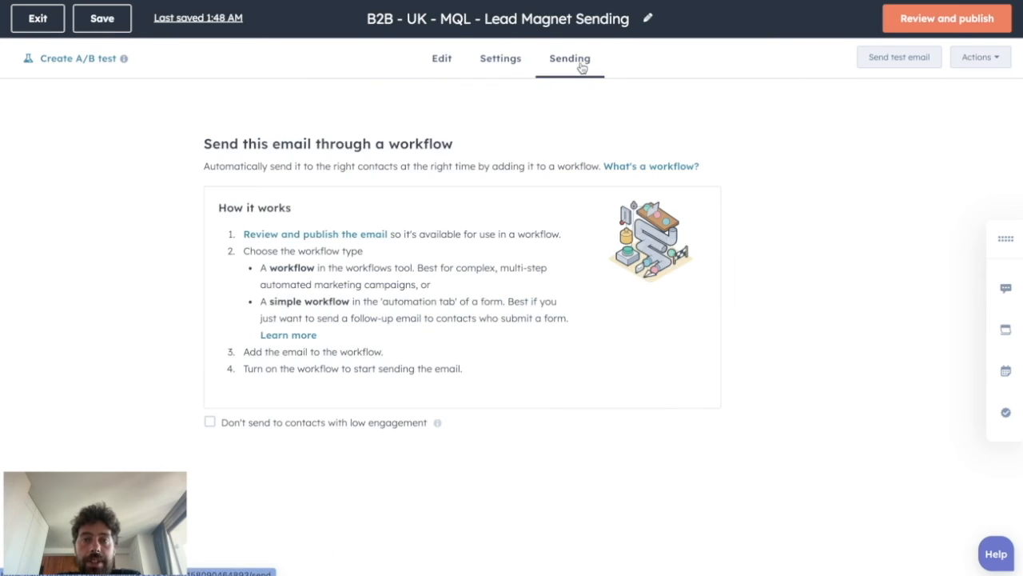
mouse_move(231, 524)
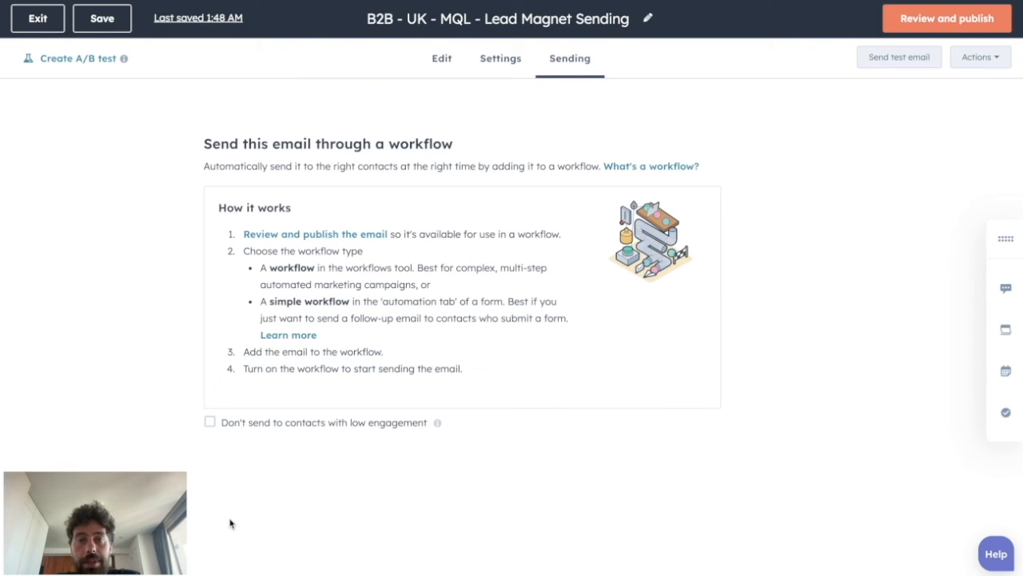
mouse_move(844, 173)
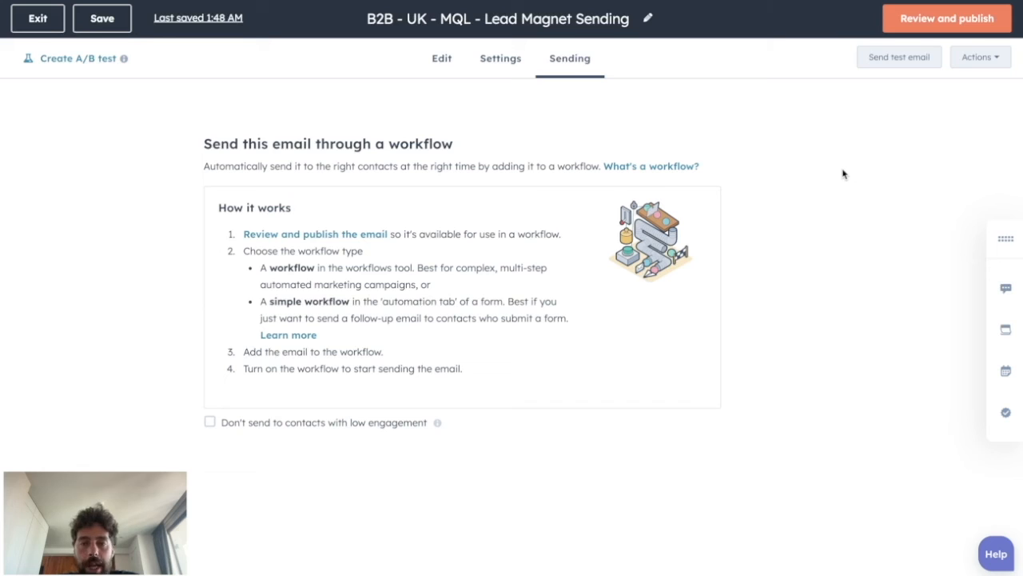
mouse_move(831, 168)
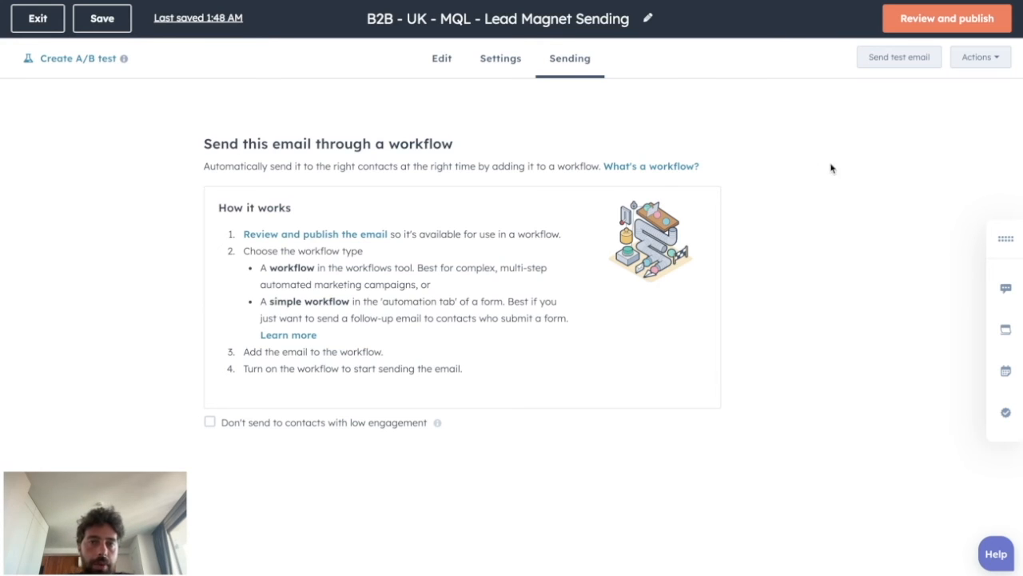
mouse_move(862, 142)
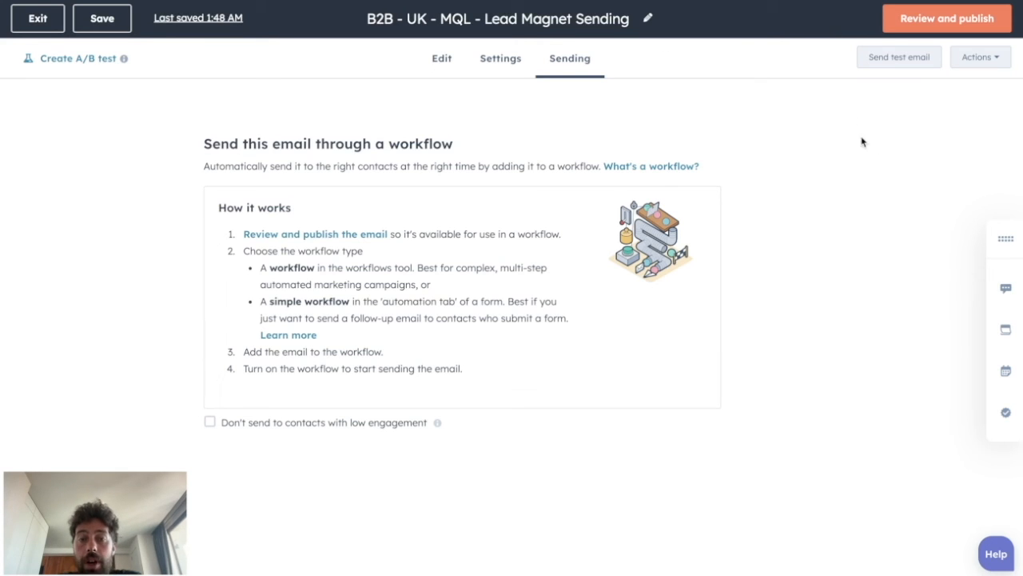
mouse_move(175, 201)
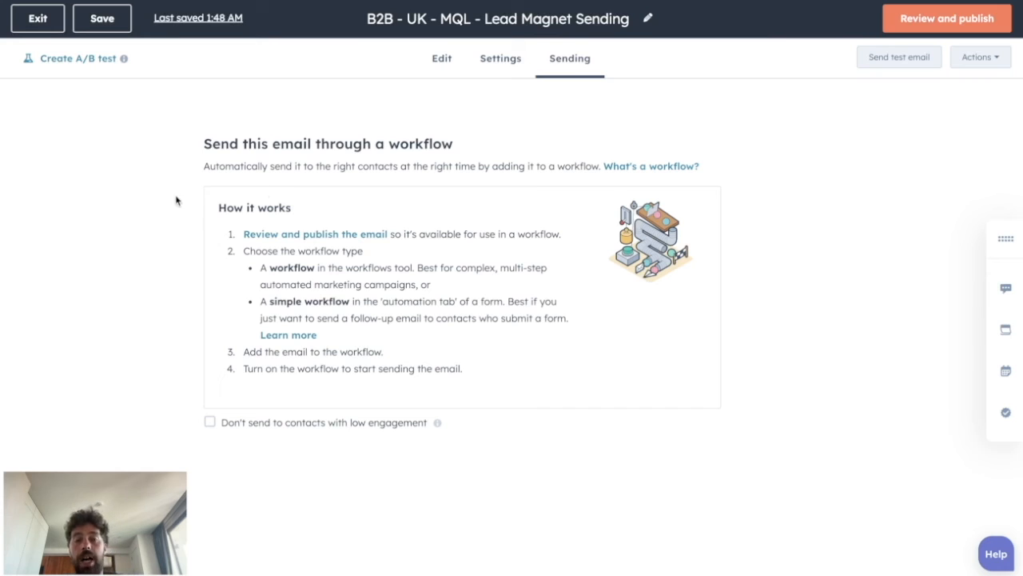
mouse_move(323, 191)
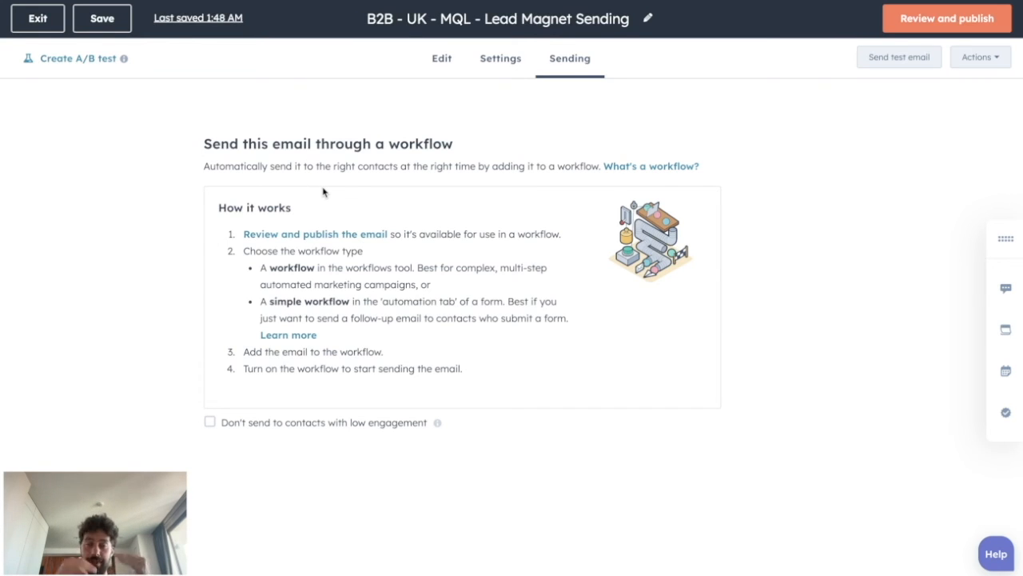
mouse_move(294, 191)
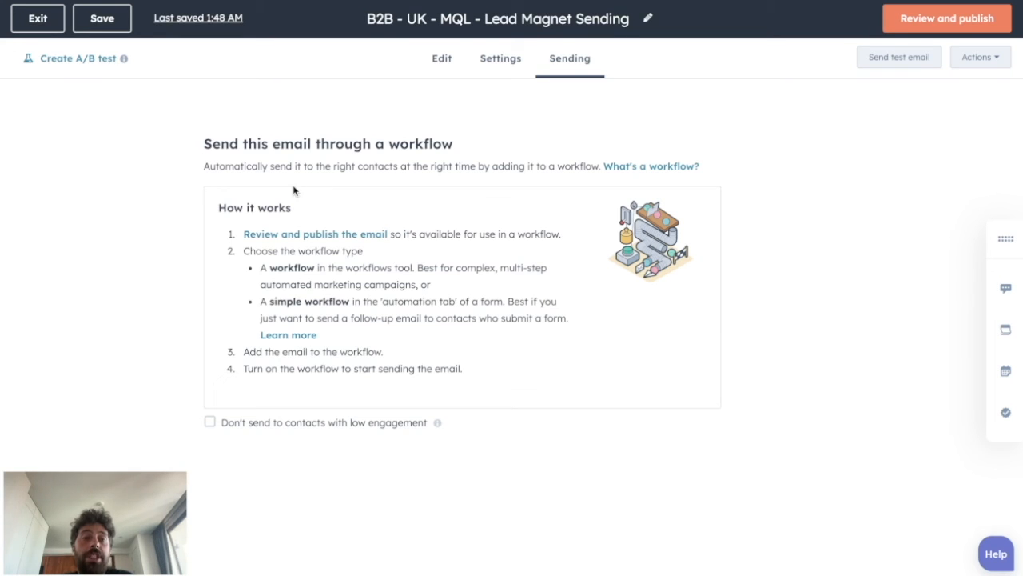
mouse_move(281, 278)
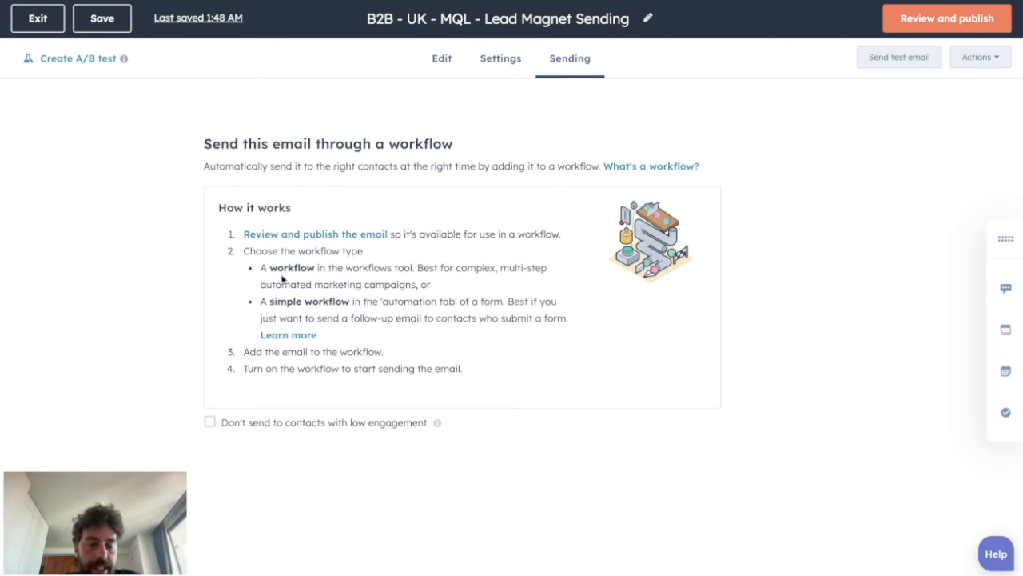
mouse_move(593, 147)
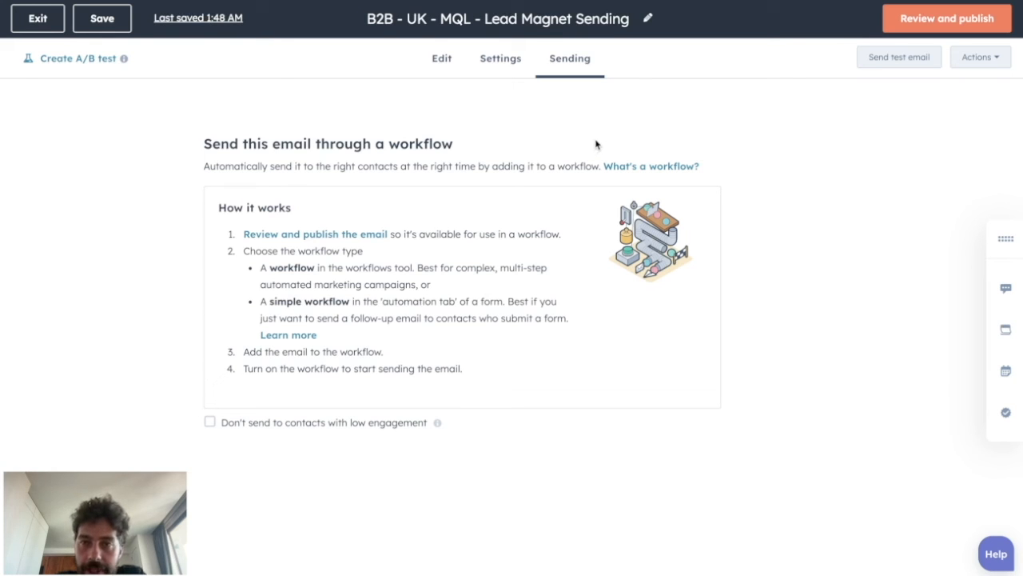
Step: Send a test of the email previewed as a chosen contact
left_click(898, 58)
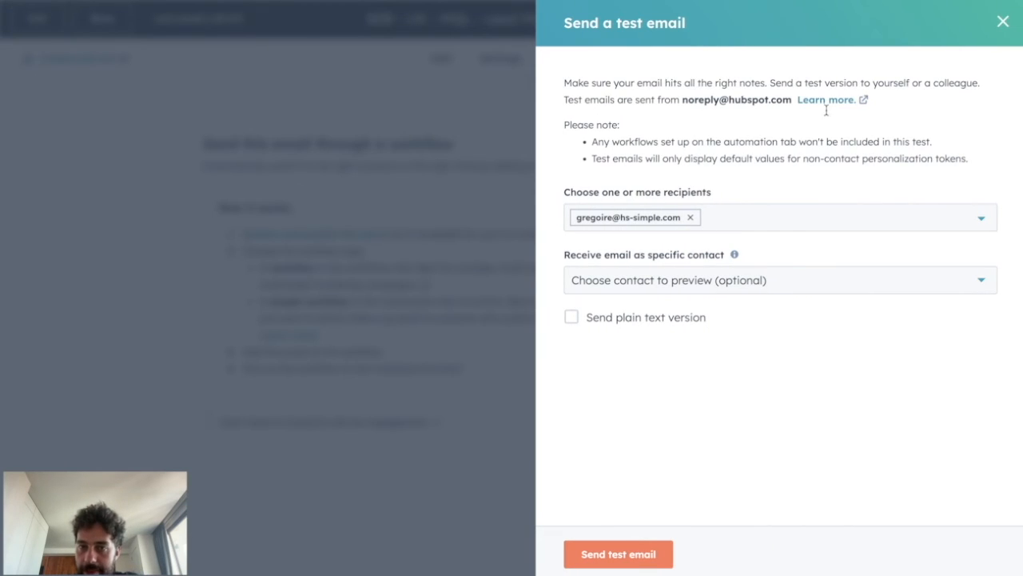
mouse_move(626, 288)
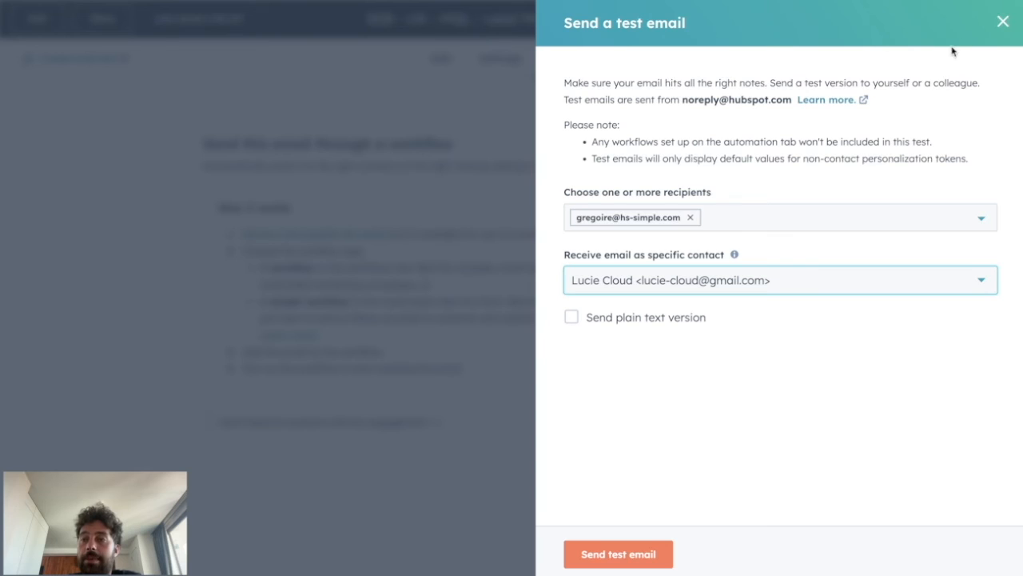
left_click(1001, 20)
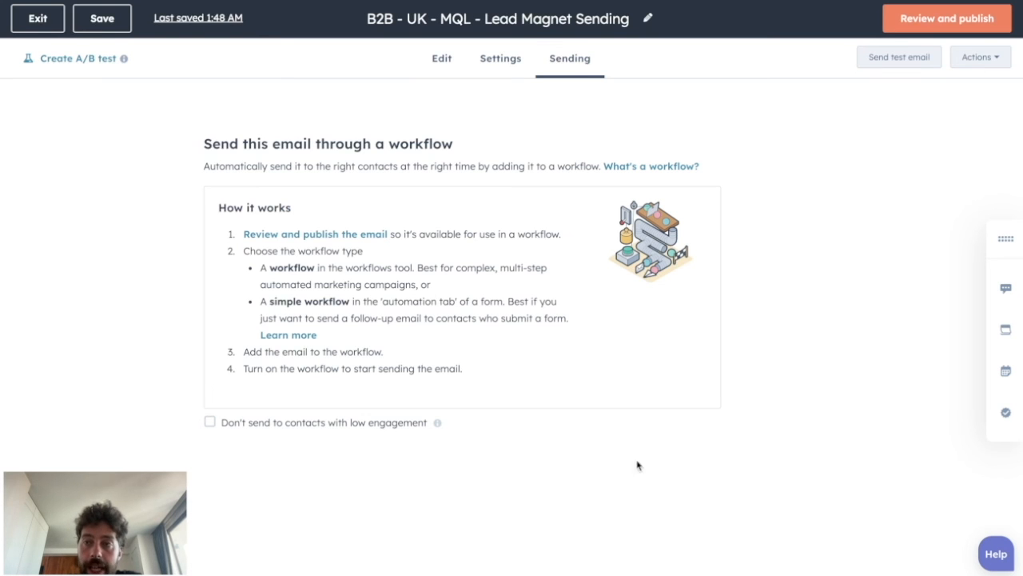
Step: Review and publish the automated email 'B2B - UK - MQL - Lead Magnet Sending'
left_click(946, 18)
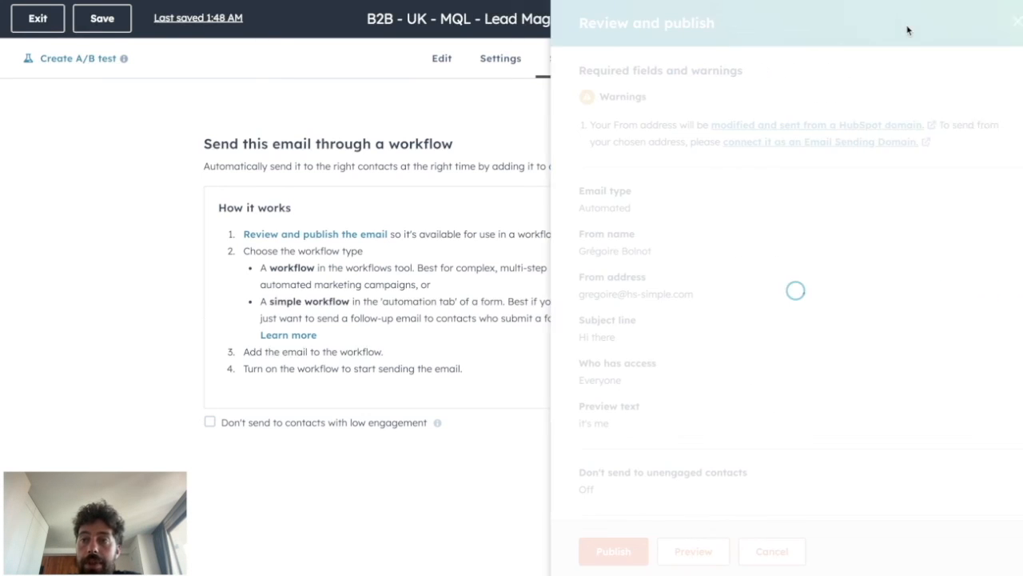
left_click(614, 550)
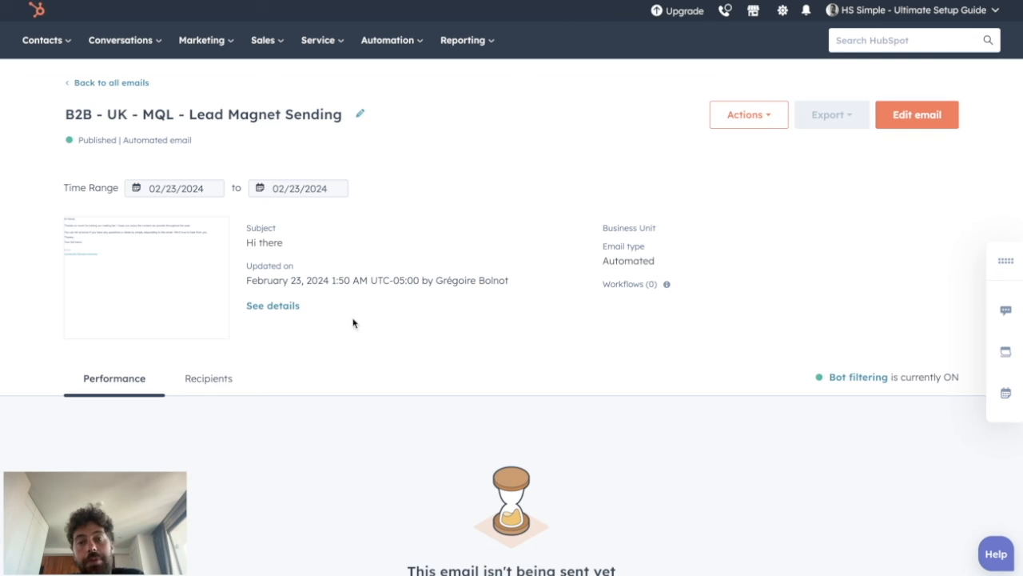
scroll("down", 3)
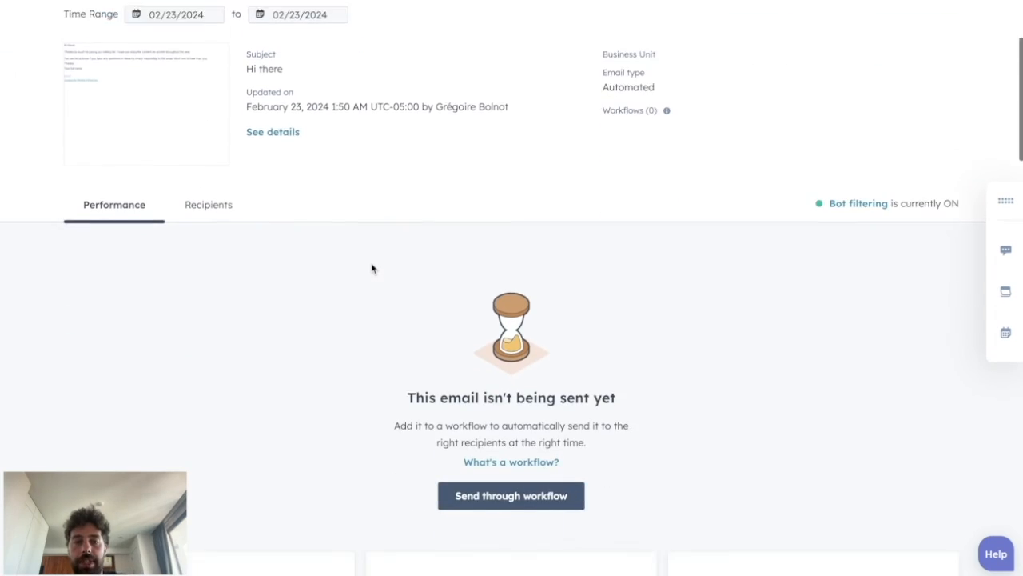
scroll("down", 3)
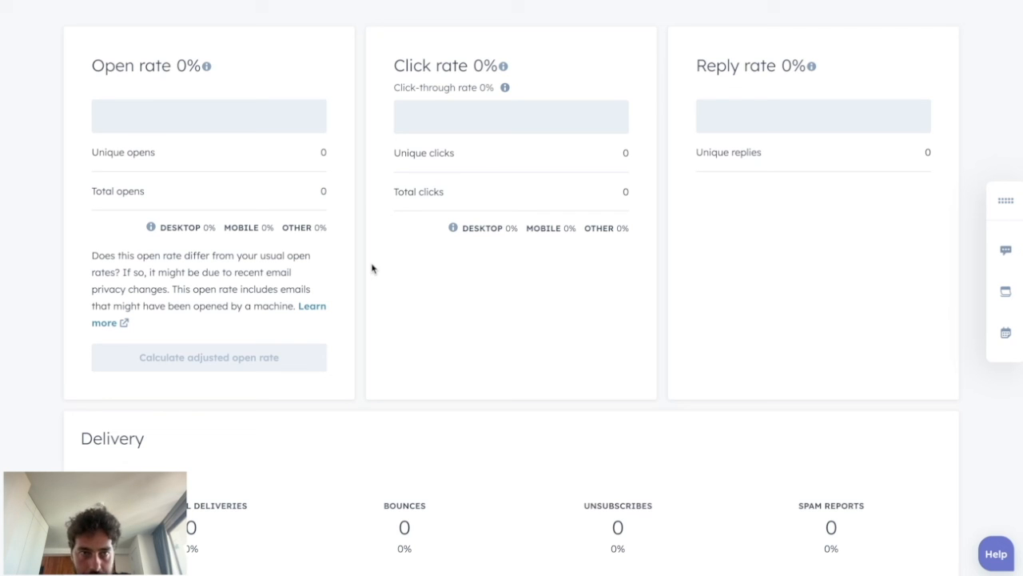
mouse_move(217, 170)
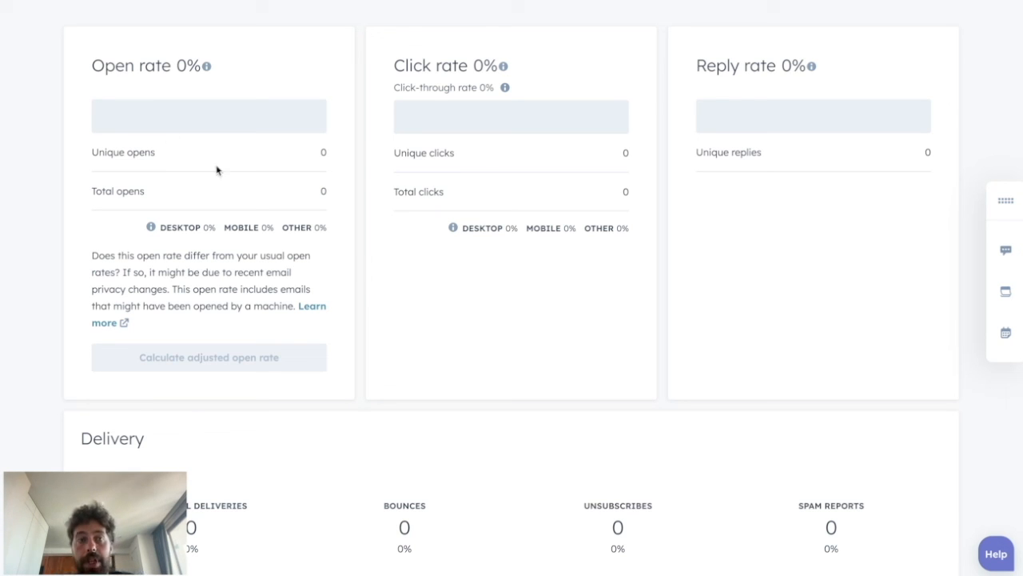
scroll("down", 3)
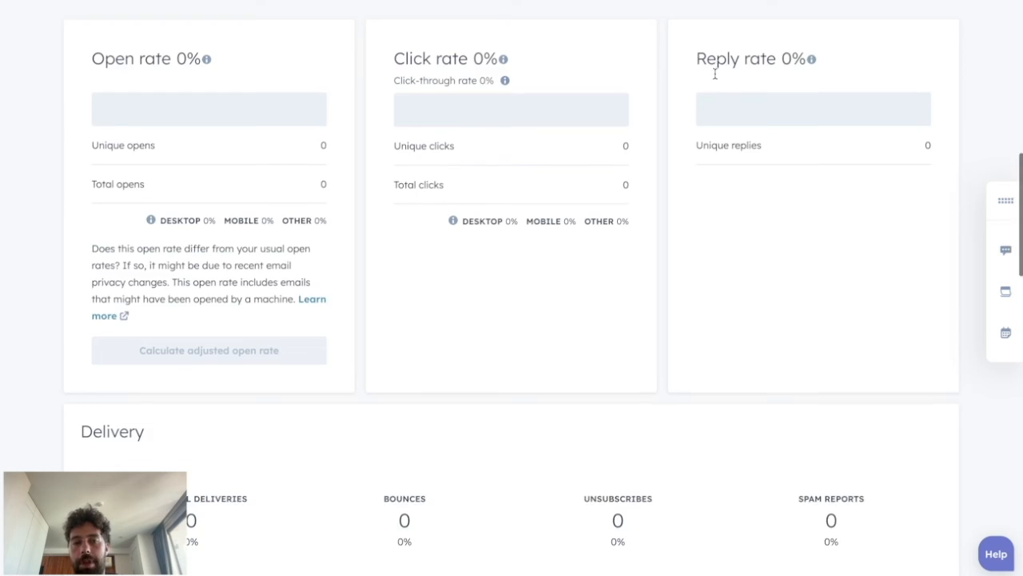
scroll("down", 3)
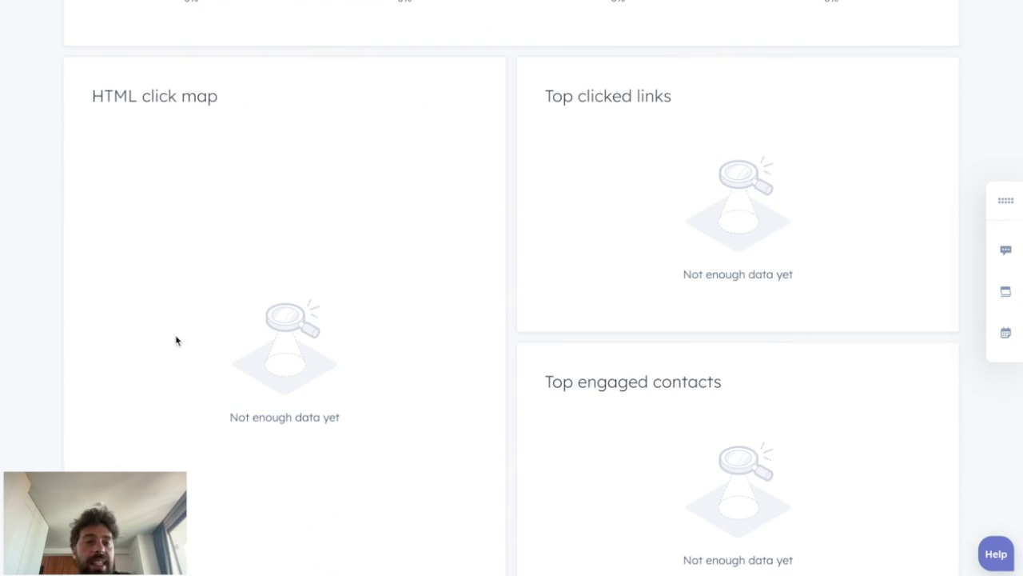
mouse_move(323, 365)
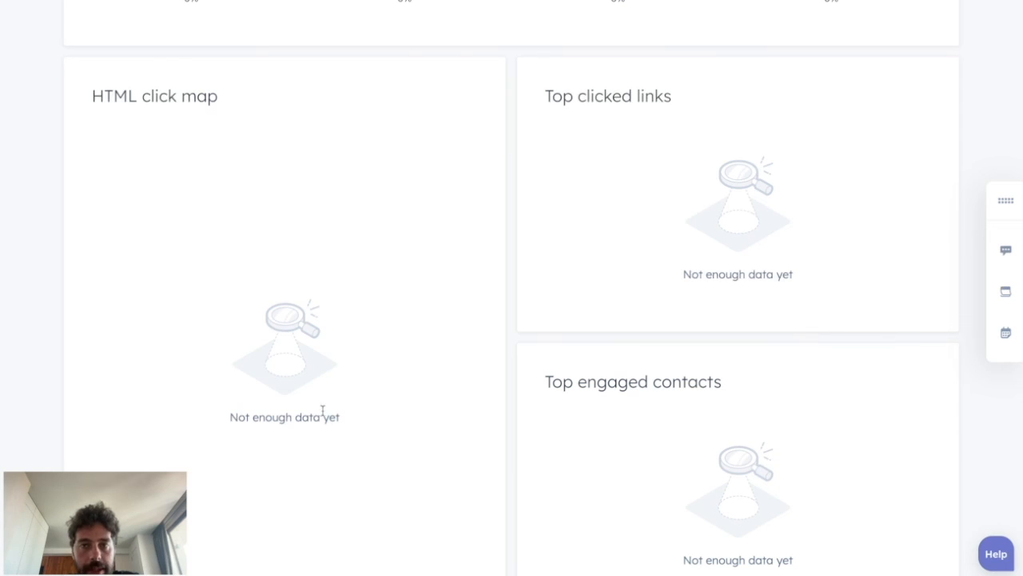
scroll("down", 3)
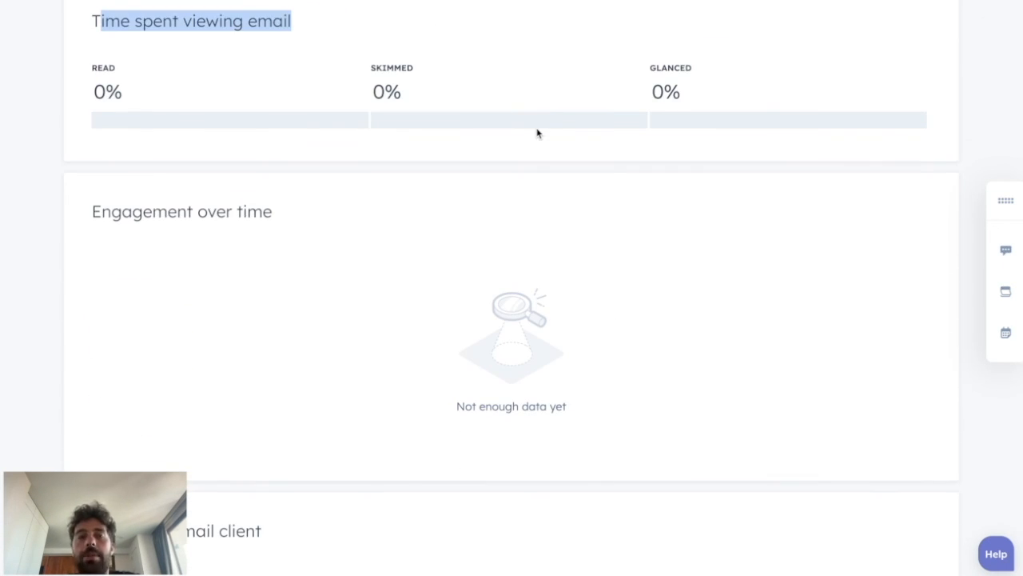
scroll("up", 3)
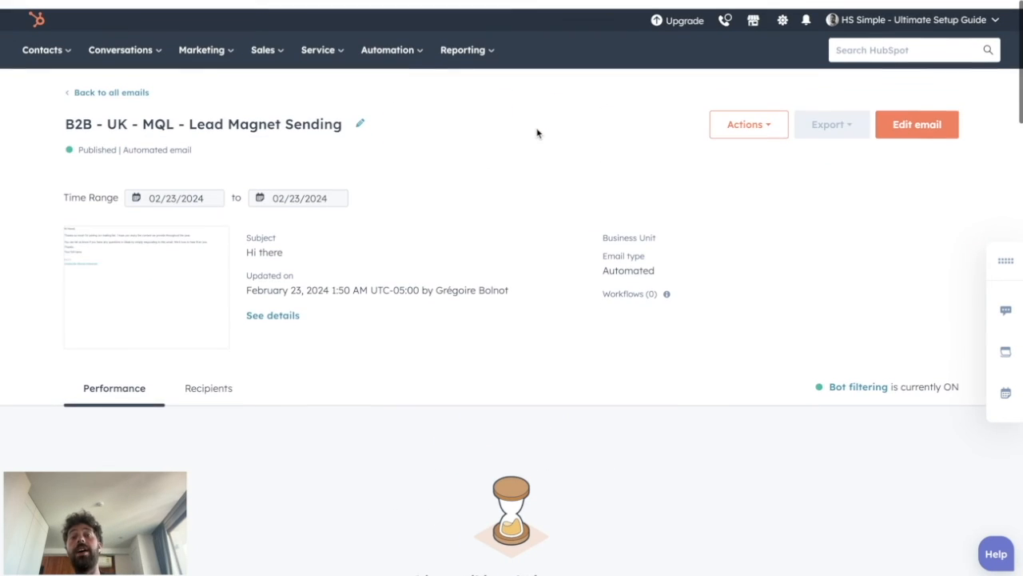